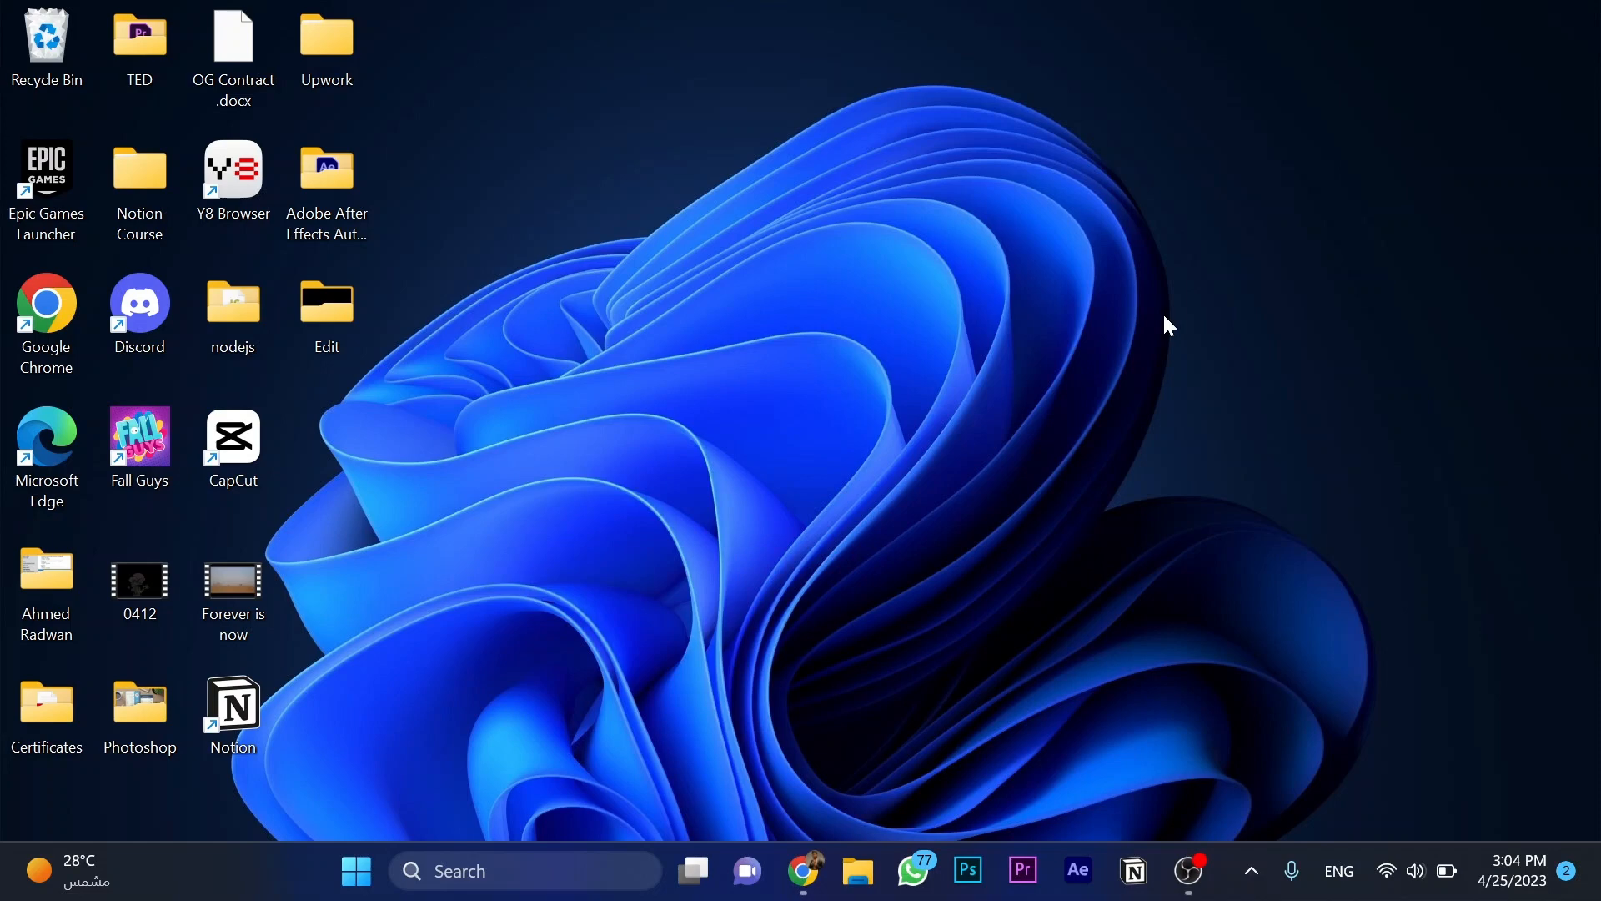
Step: Search the Start menu for 'task manager' and launch Task Manager
{"action": "left_click", "coordinate": [354, 871]}
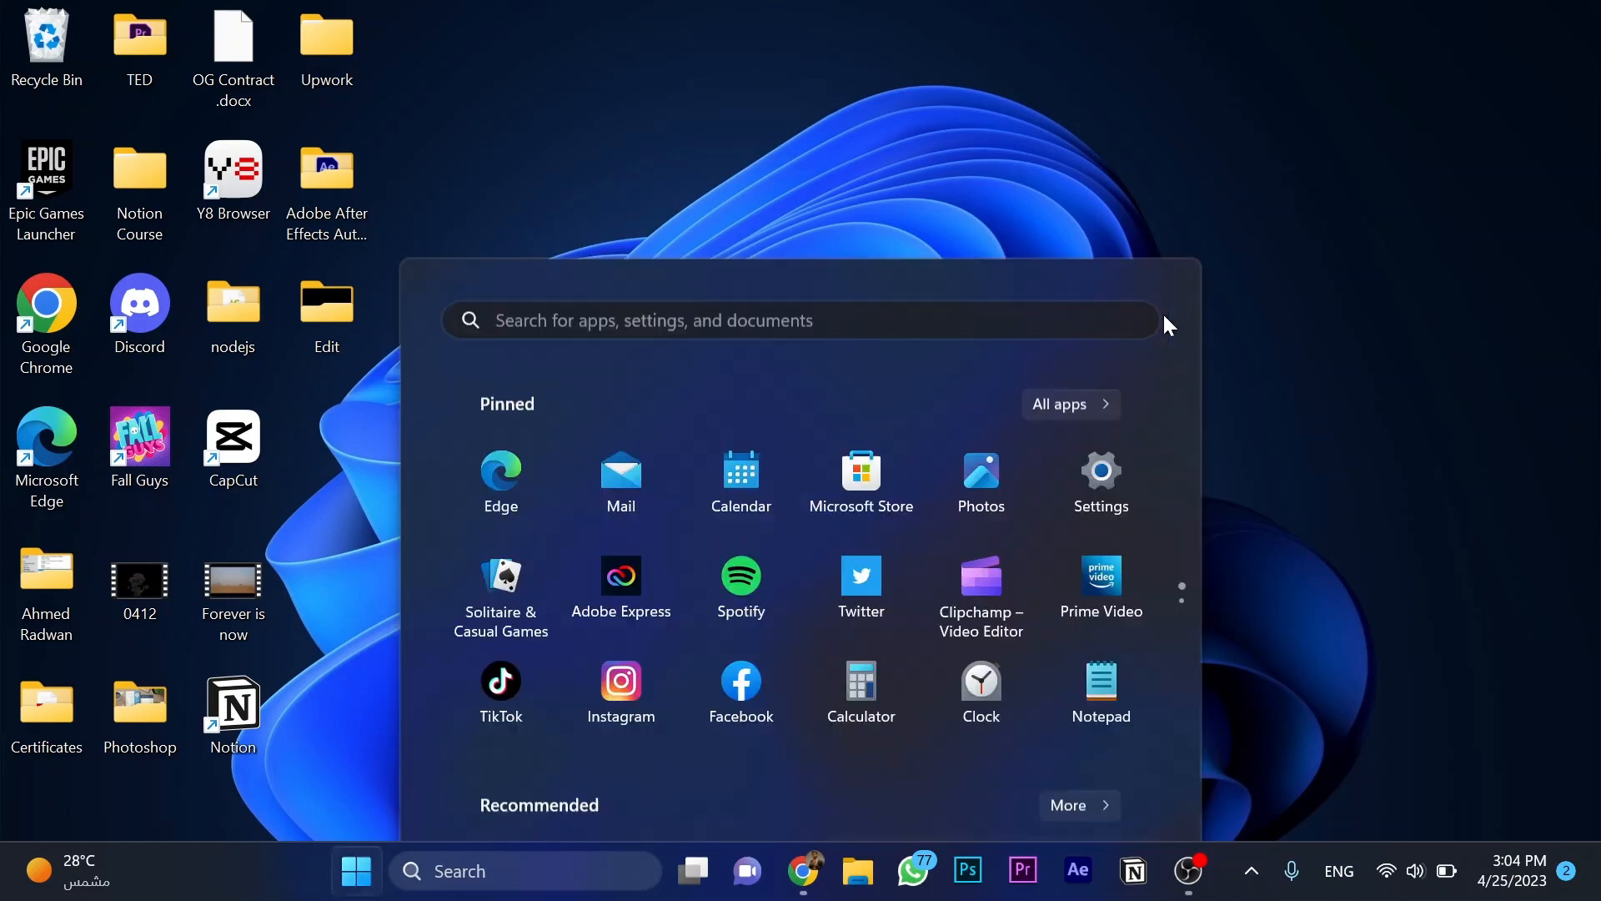
{"action": "type", "text": "t"}
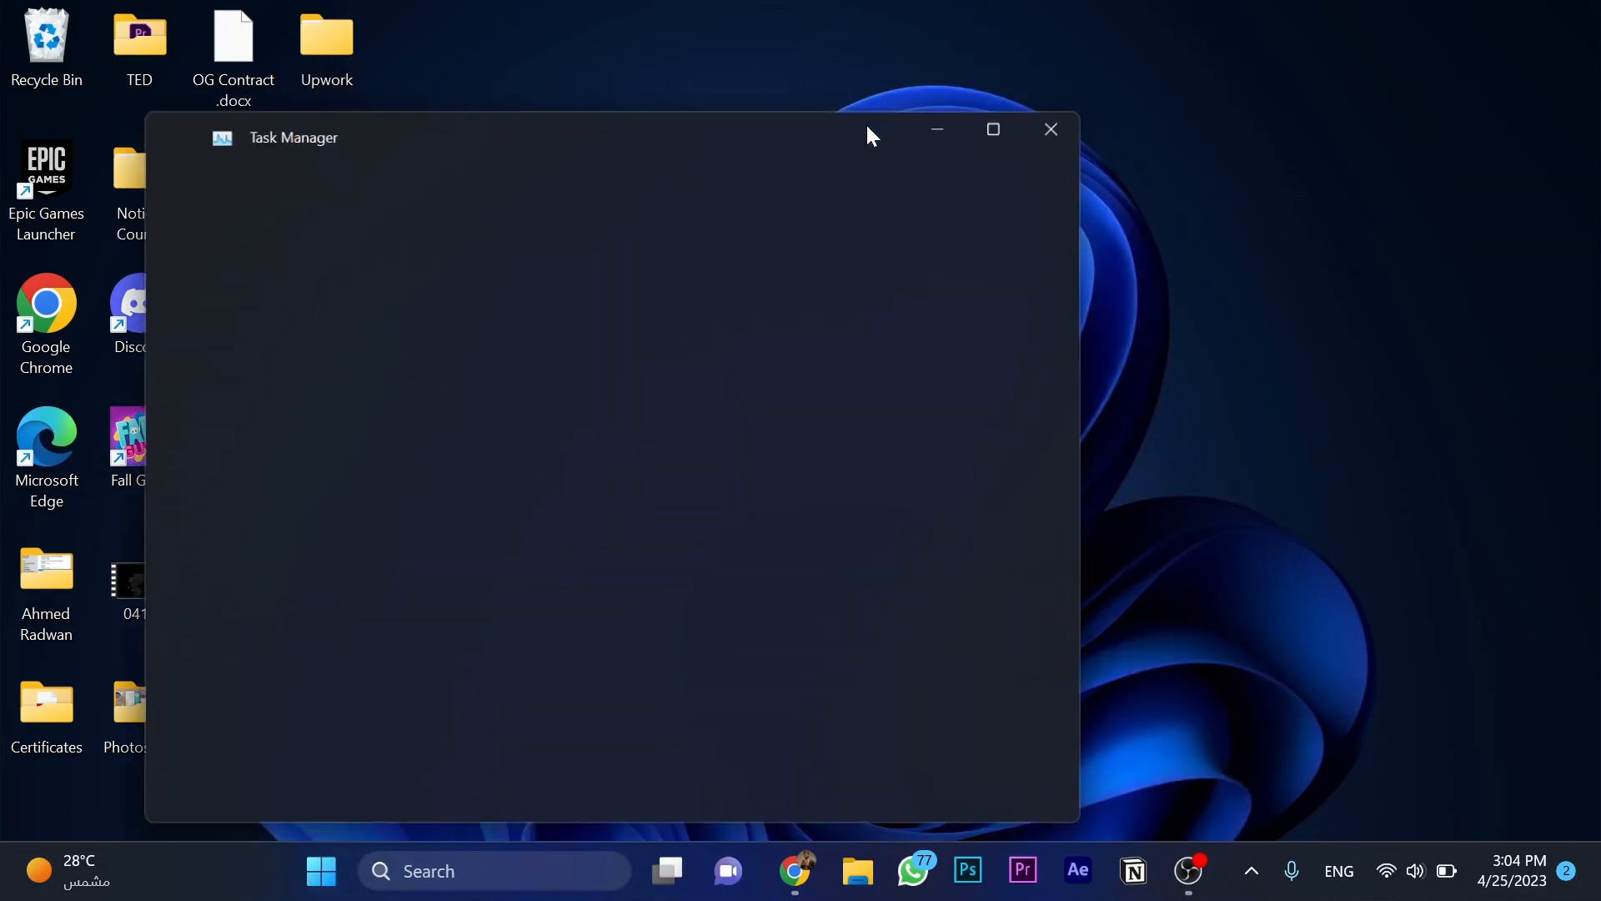
Step: Start a new task and browse to the C:\Windows\System32 folder
{"action": "left_click", "coordinate": [681, 192]}
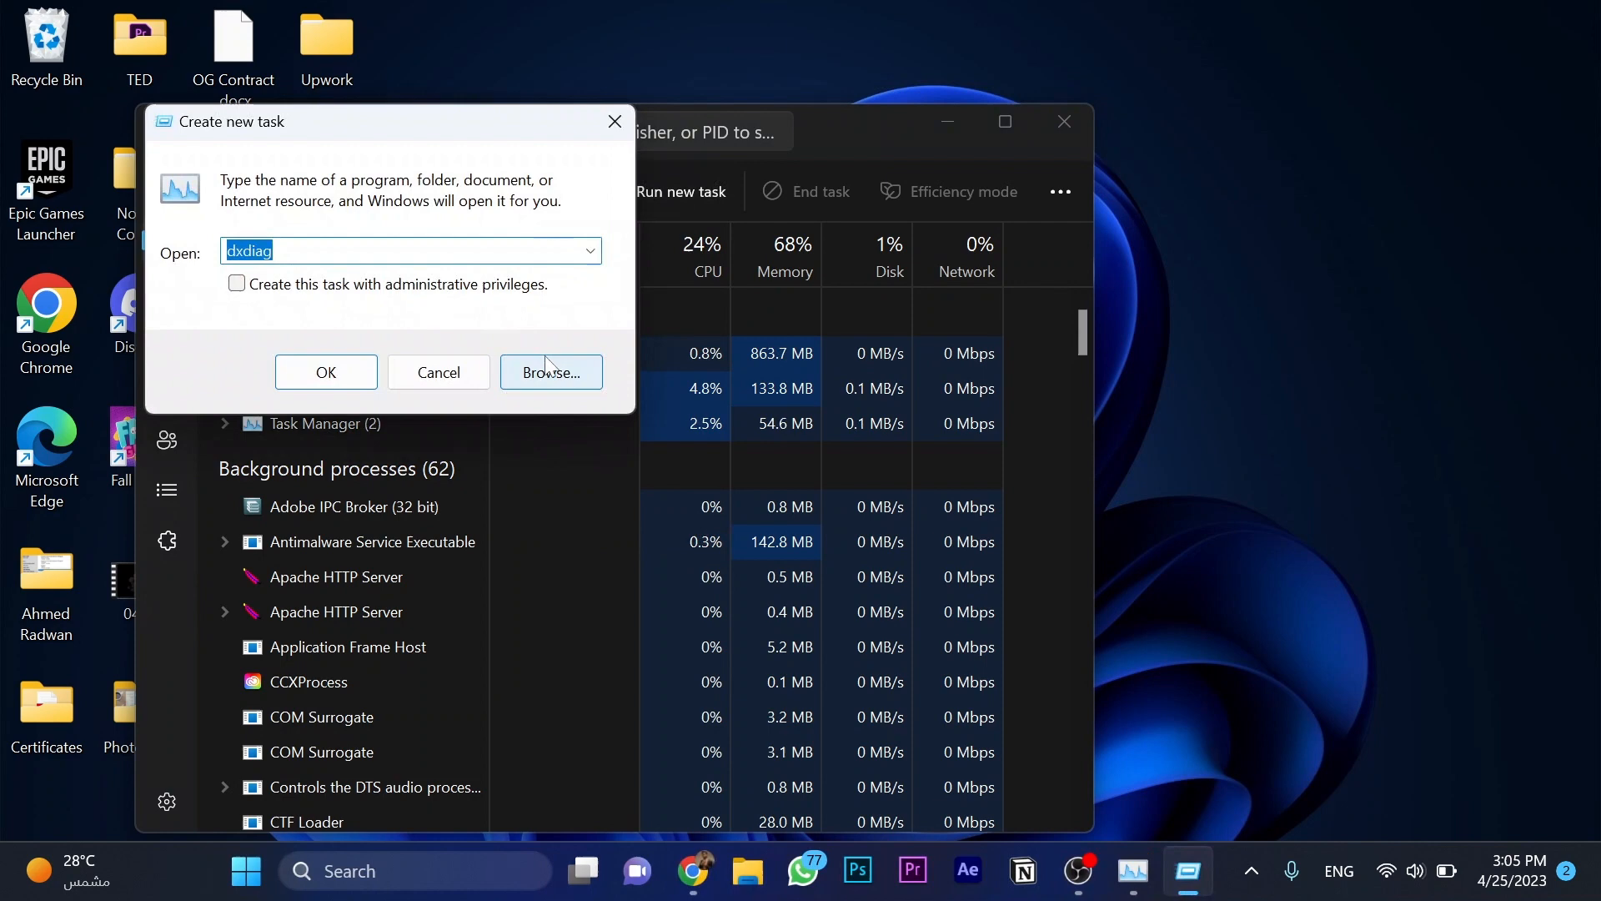
{"action": "left_click", "coordinate": [550, 371]}
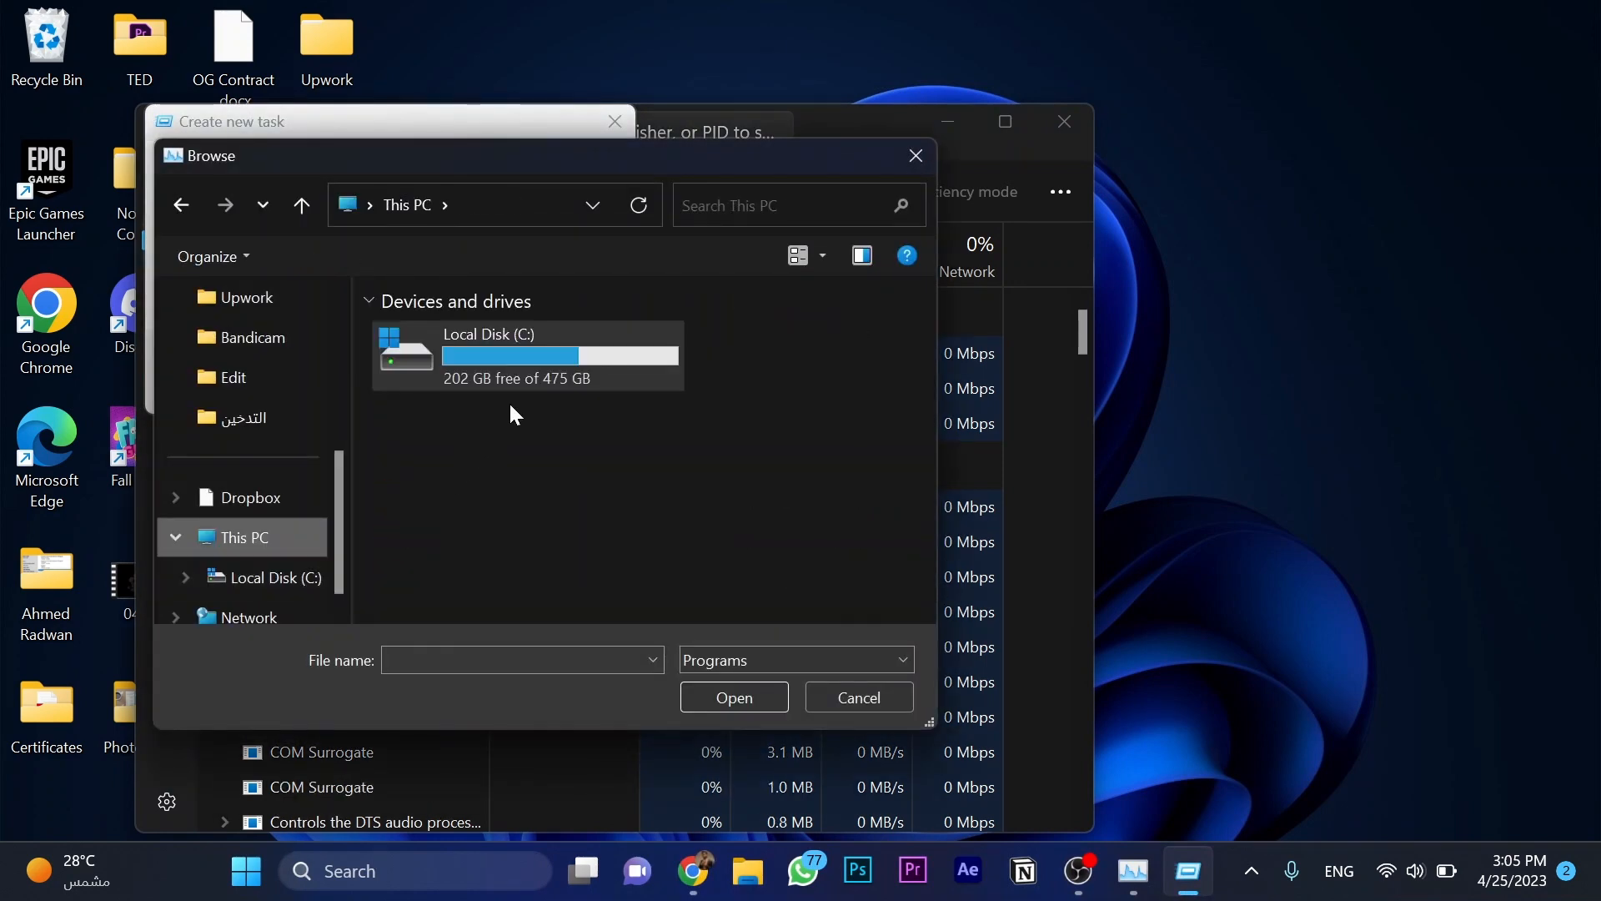
{"action": "double_click", "coordinate": [489, 354]}
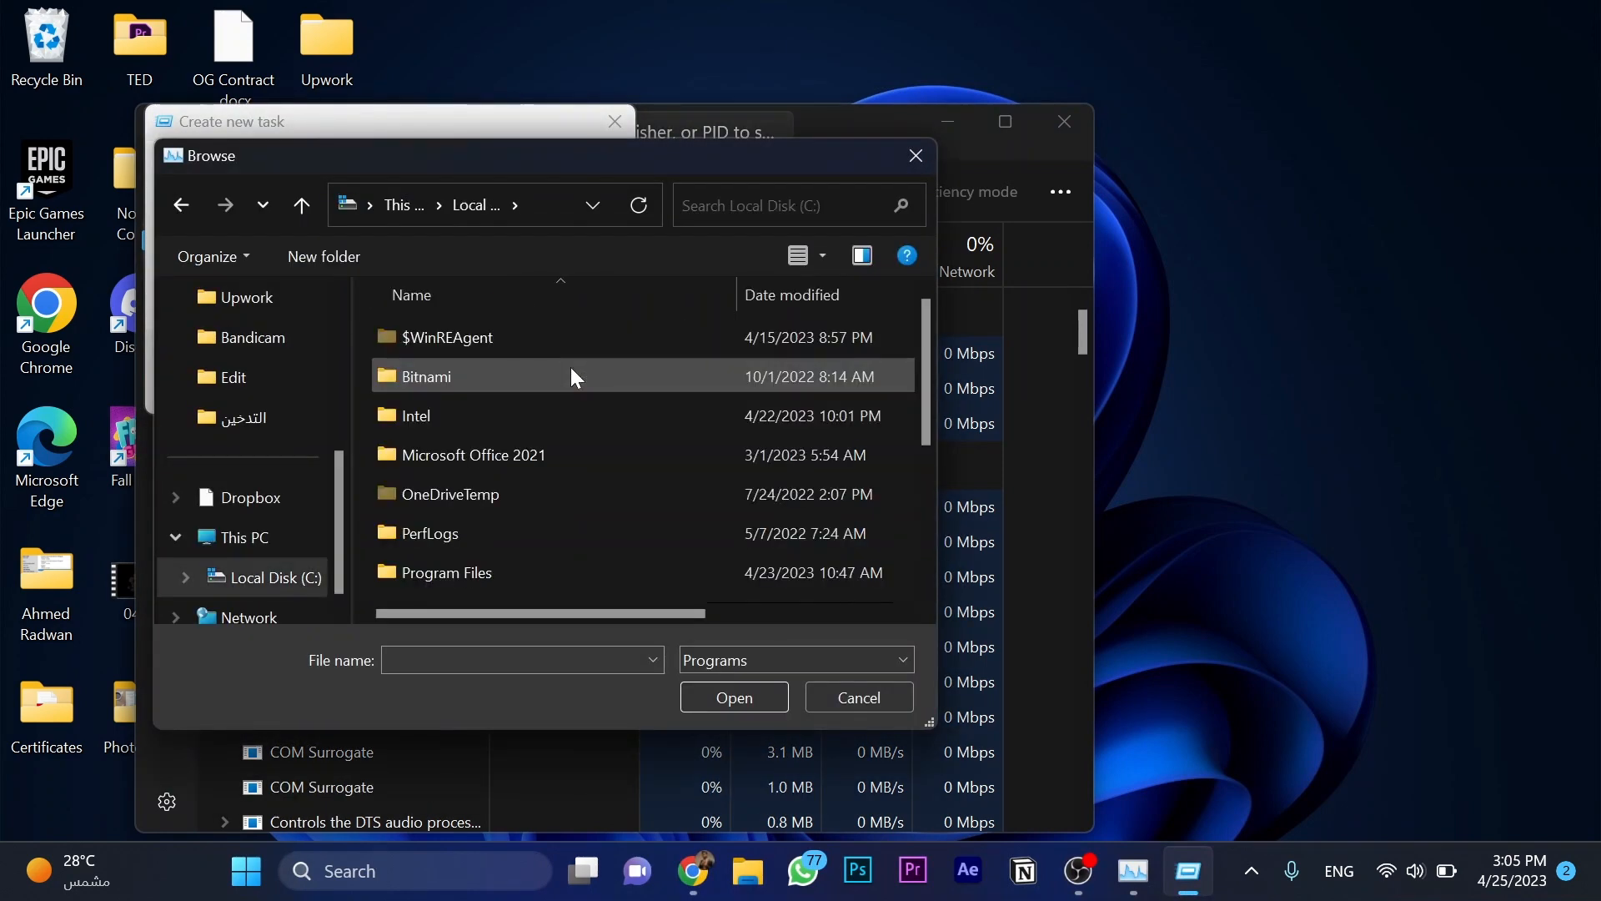
{"action": "scroll", "scroll_direction": "down", "scroll_amount": 3}
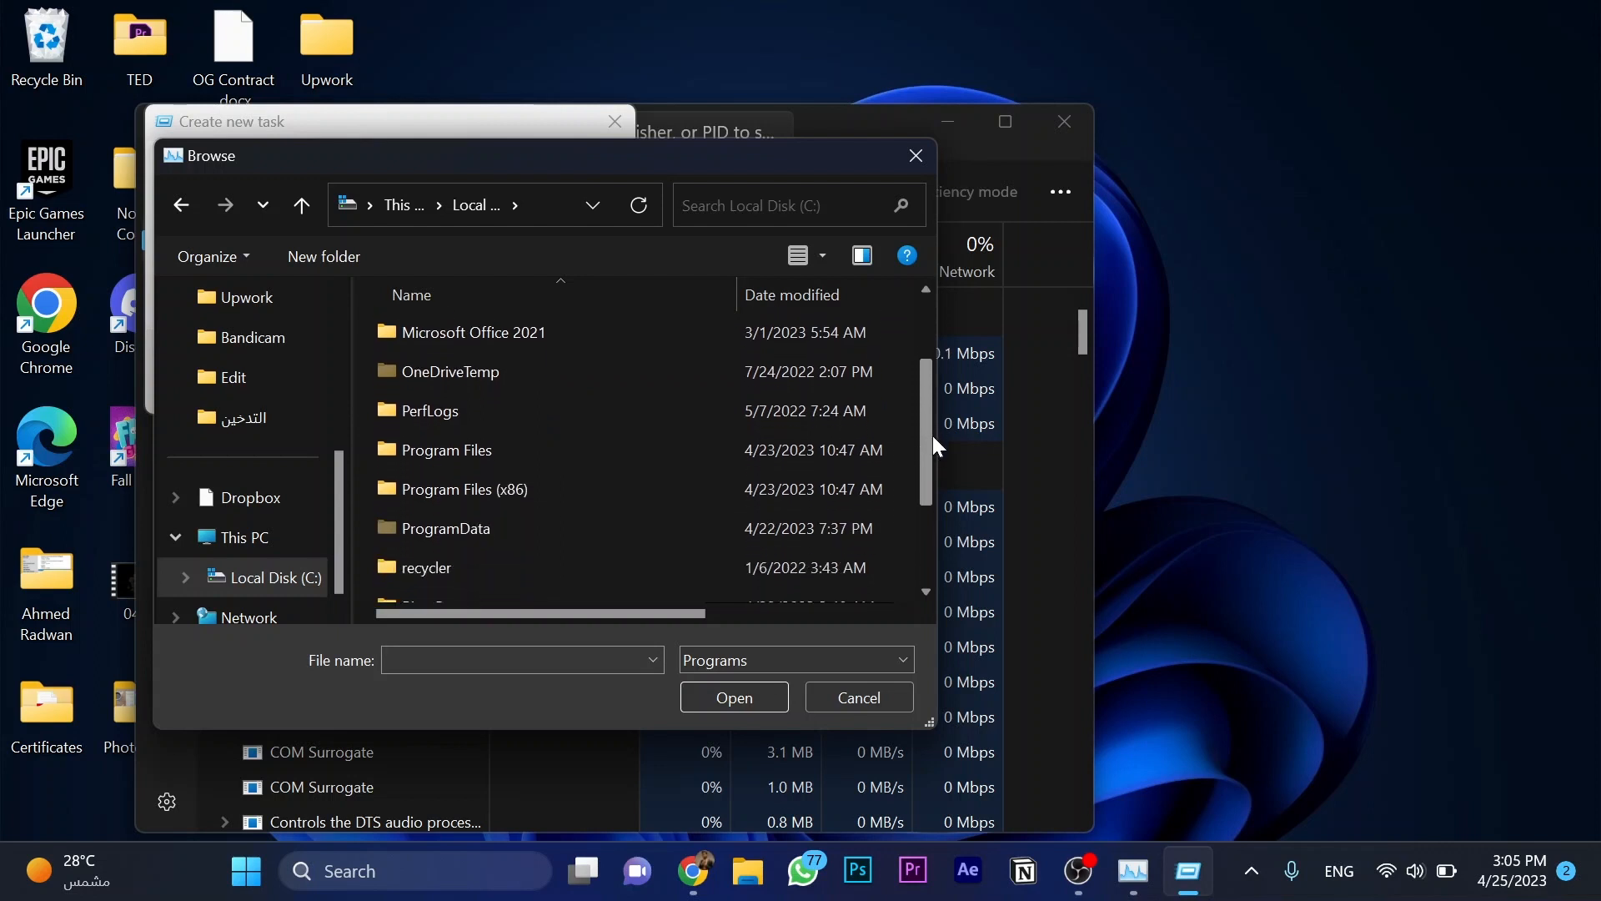
{"action": "scroll", "scroll_direction": "down", "scroll_amount": 3}
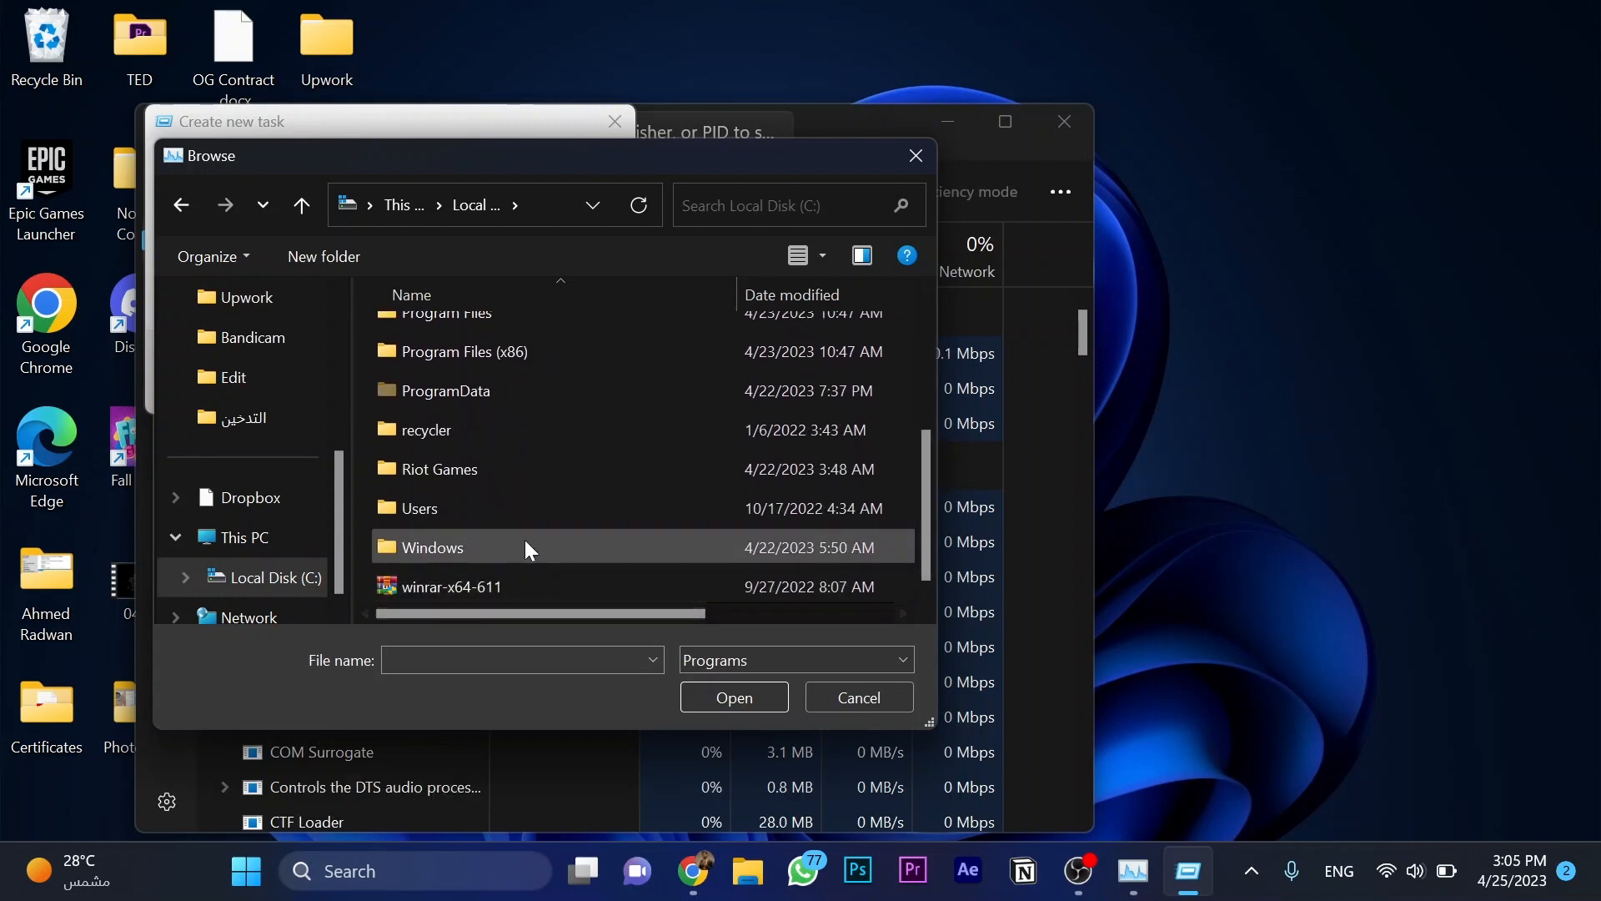
{"action": "double_click", "coordinate": [430, 547]}
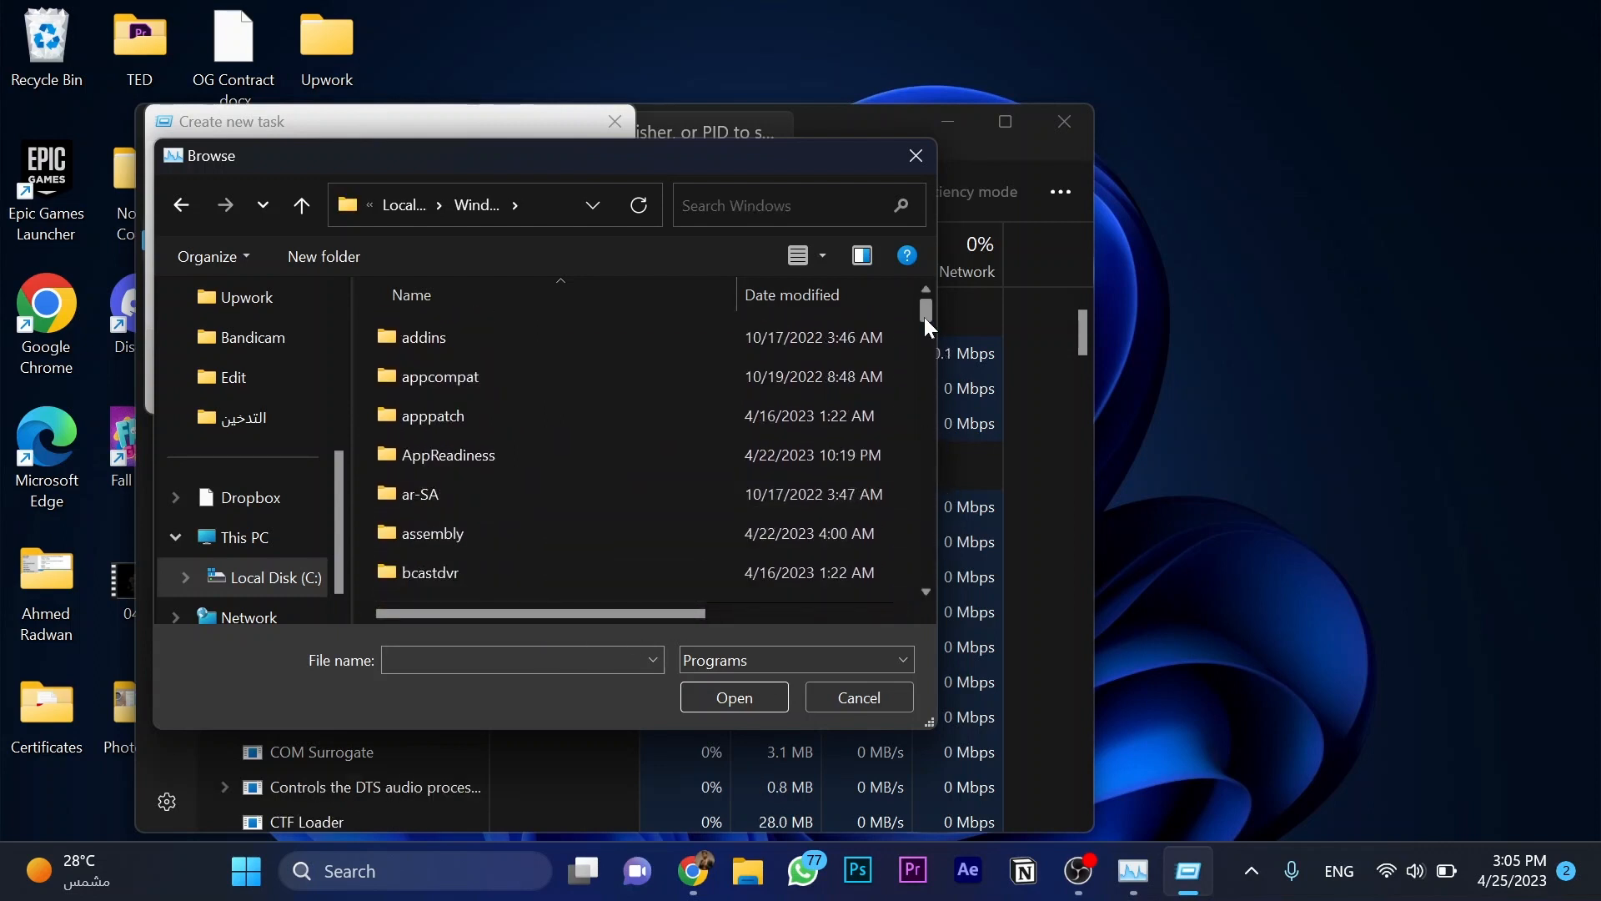
{"action": "scroll", "scroll_direction": "down", "scroll_amount": 3}
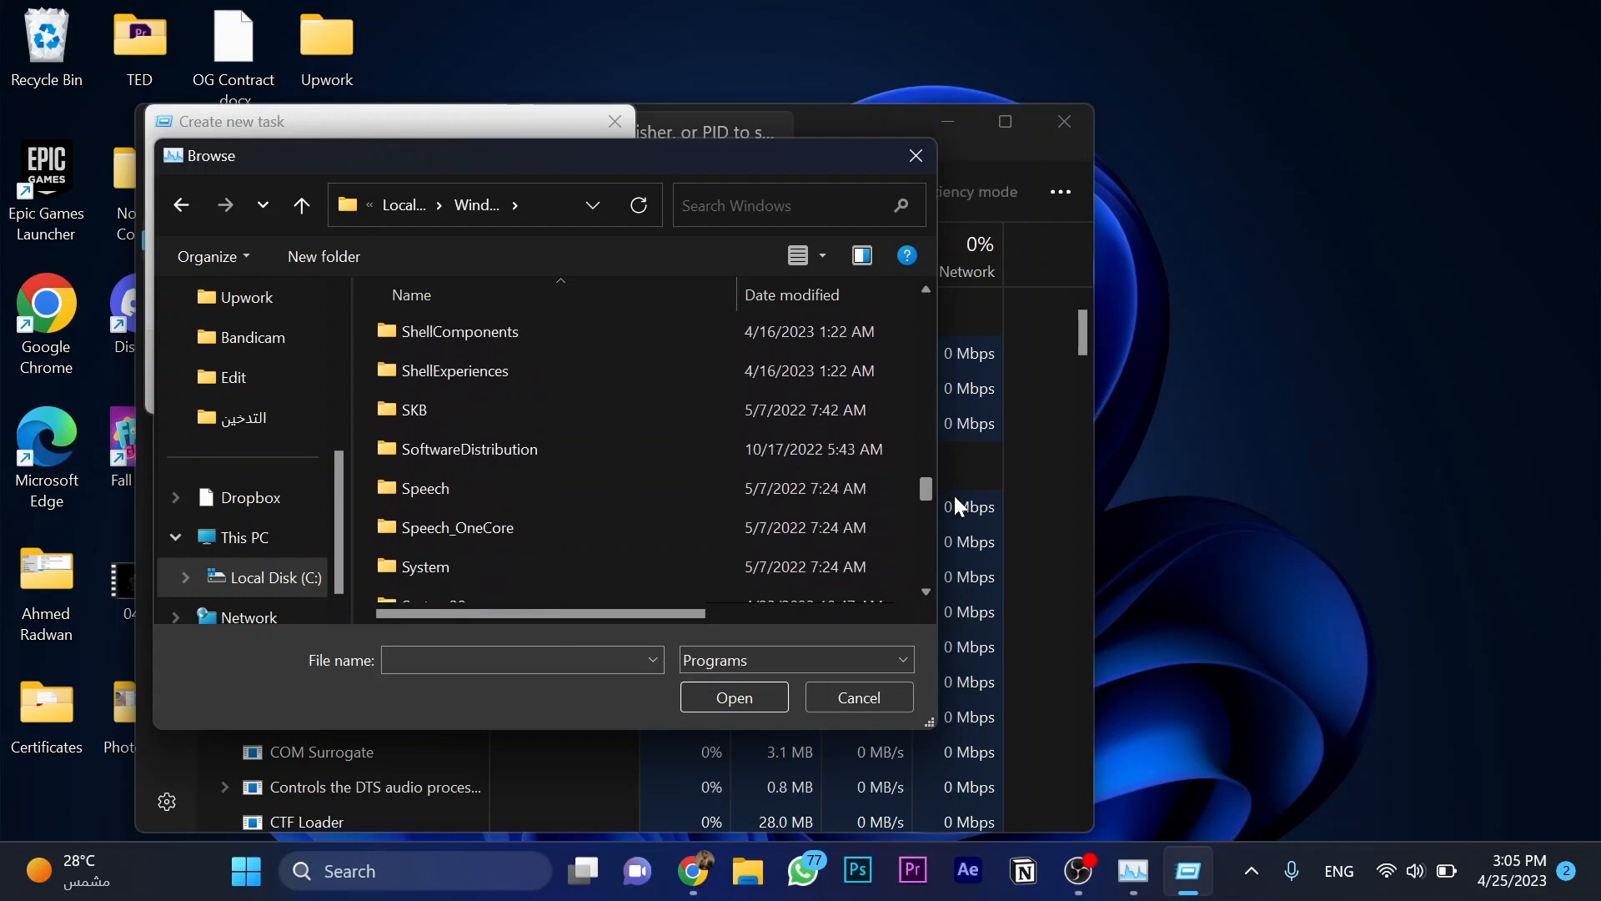
{"action": "scroll", "scroll_direction": "down", "scroll_amount": 3}
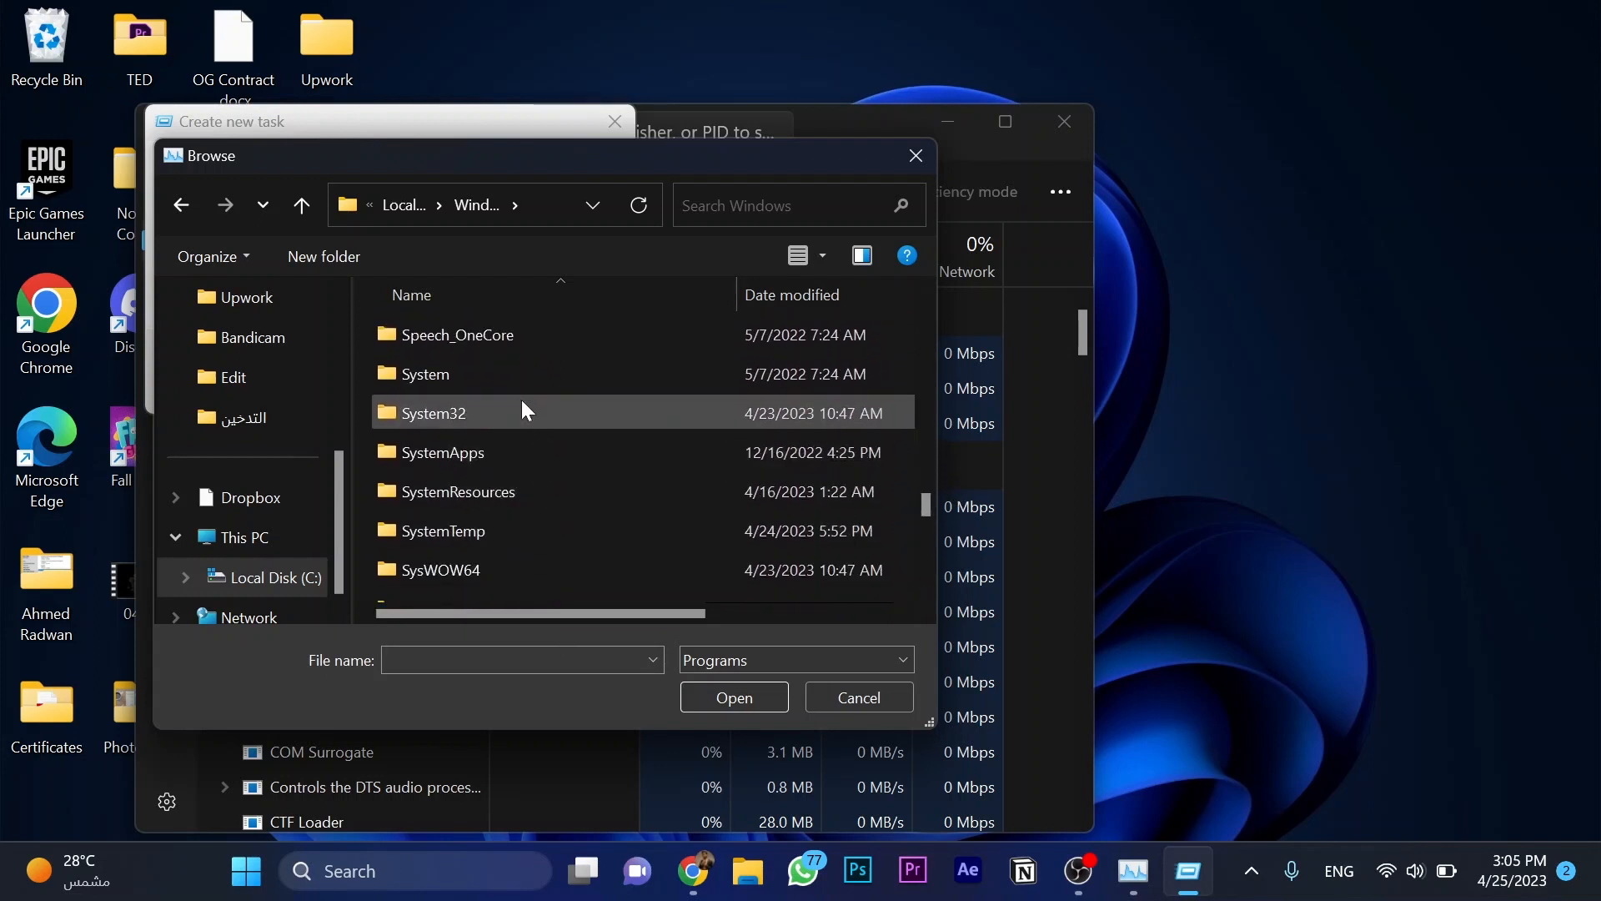
{"action": "double_click", "coordinate": [433, 412]}
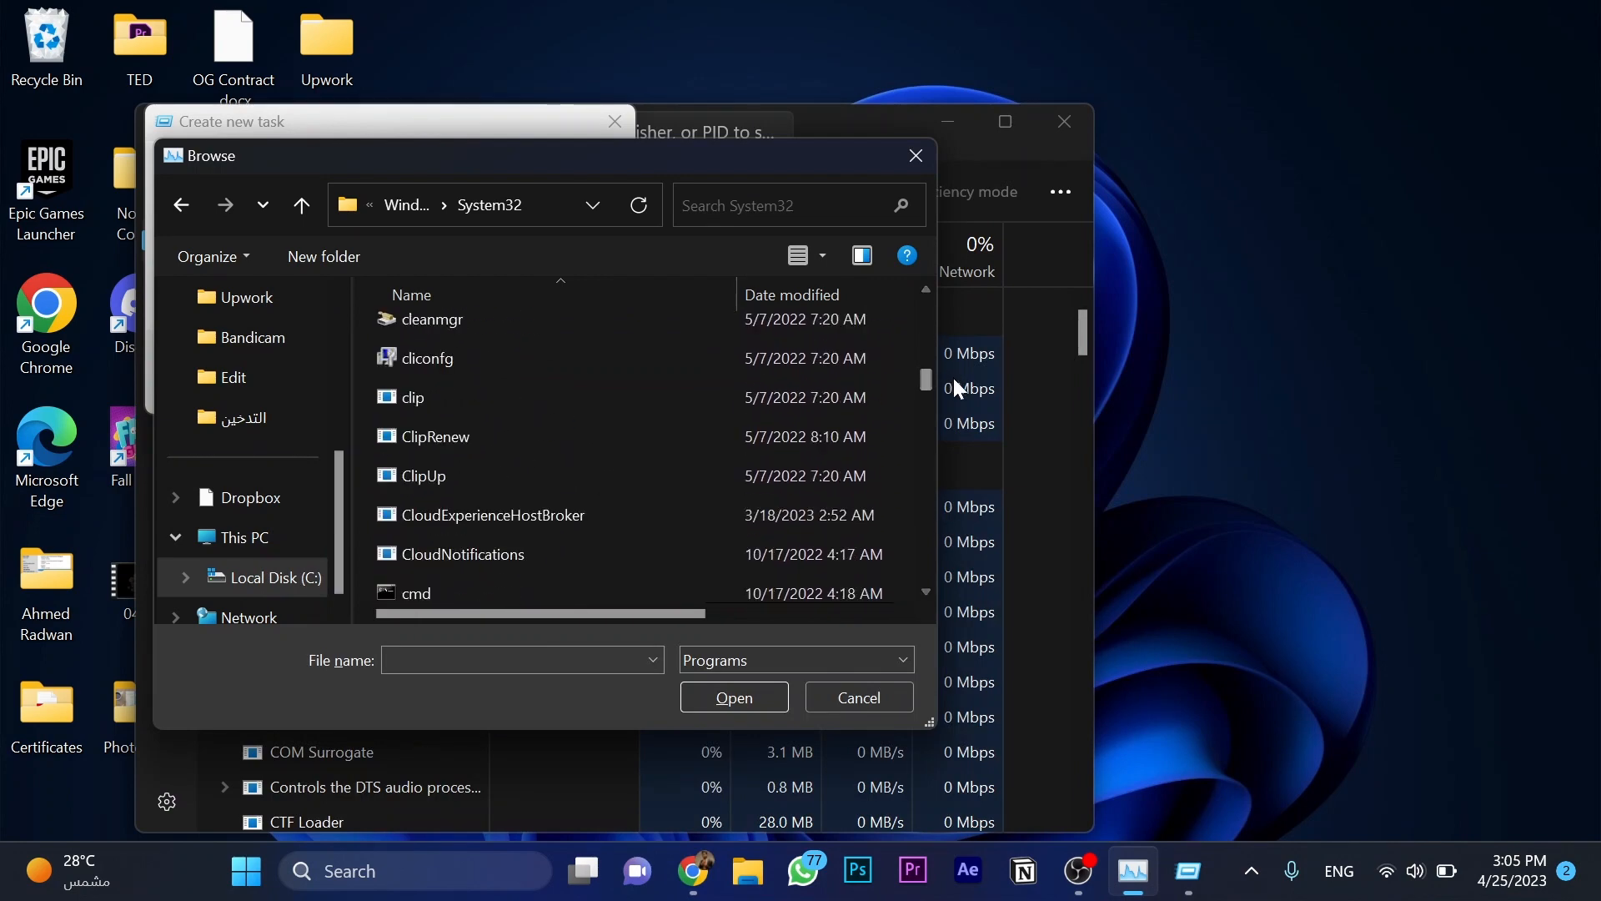
Step: Select cmd.exe and launch it with administrative privileges
{"action": "left_click", "coordinate": [732, 697]}
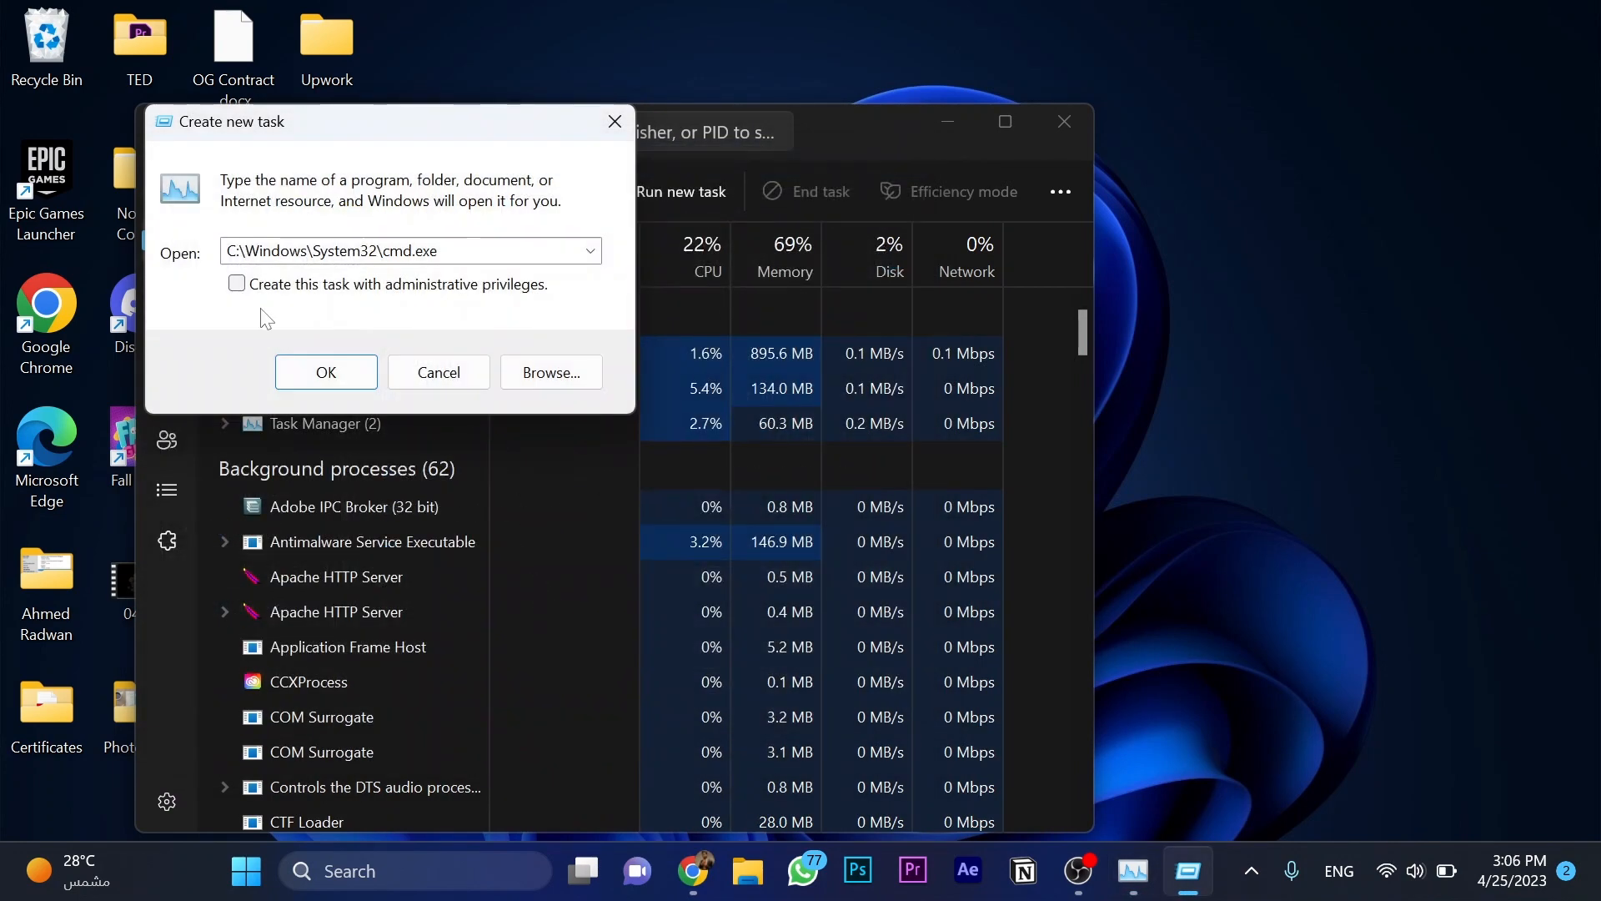
{"action": "left_click", "coordinate": [235, 283]}
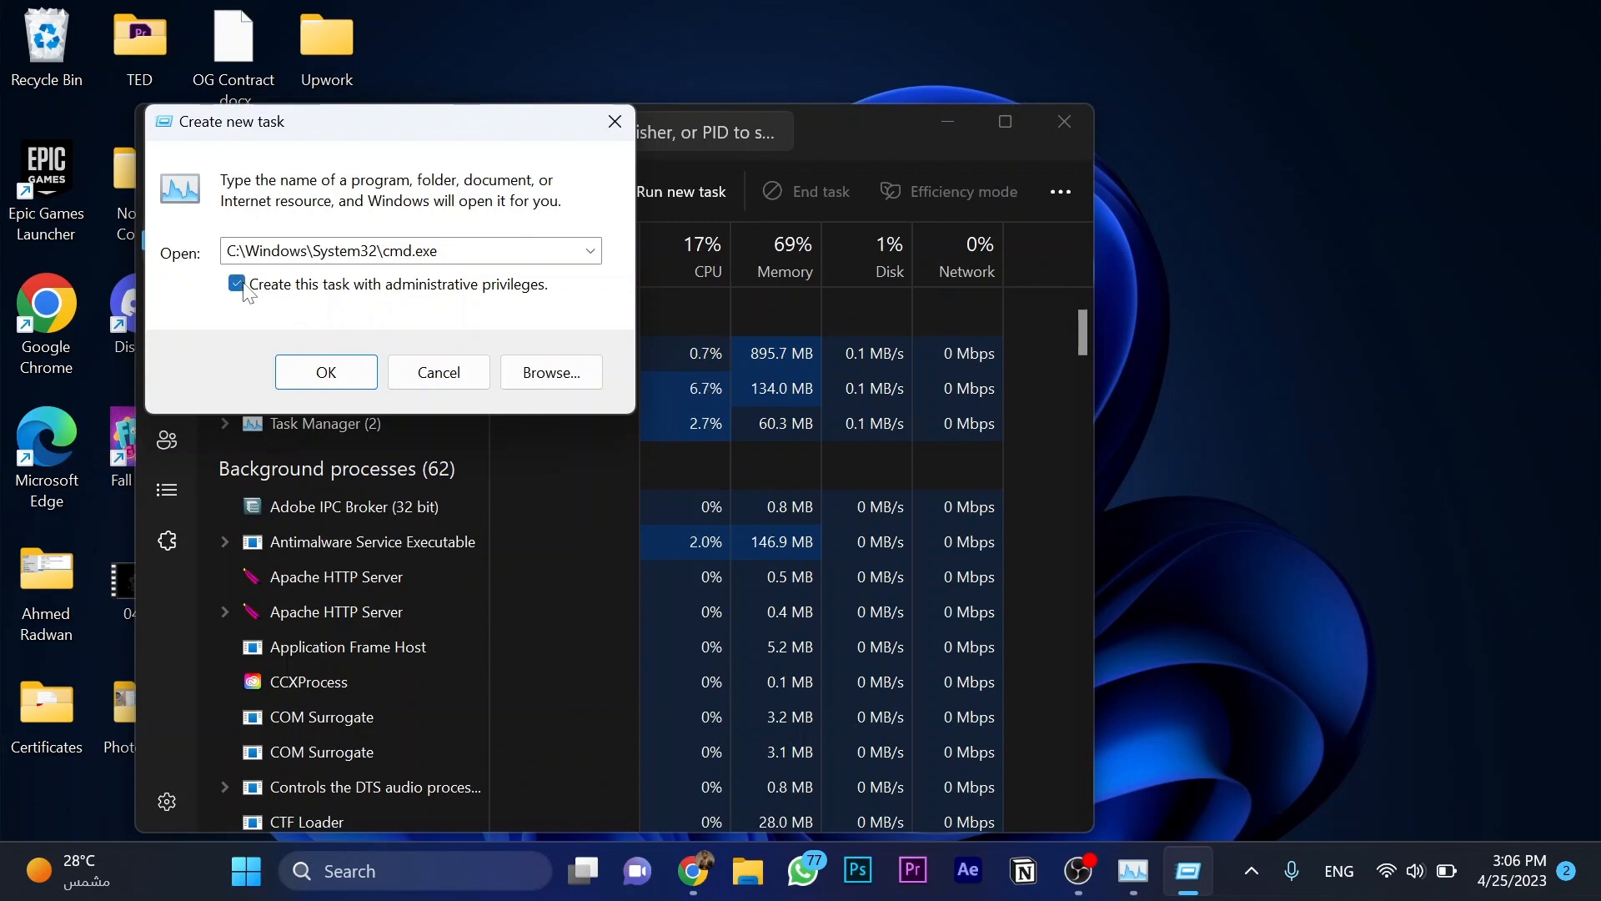
{"action": "left_click", "coordinate": [325, 372]}
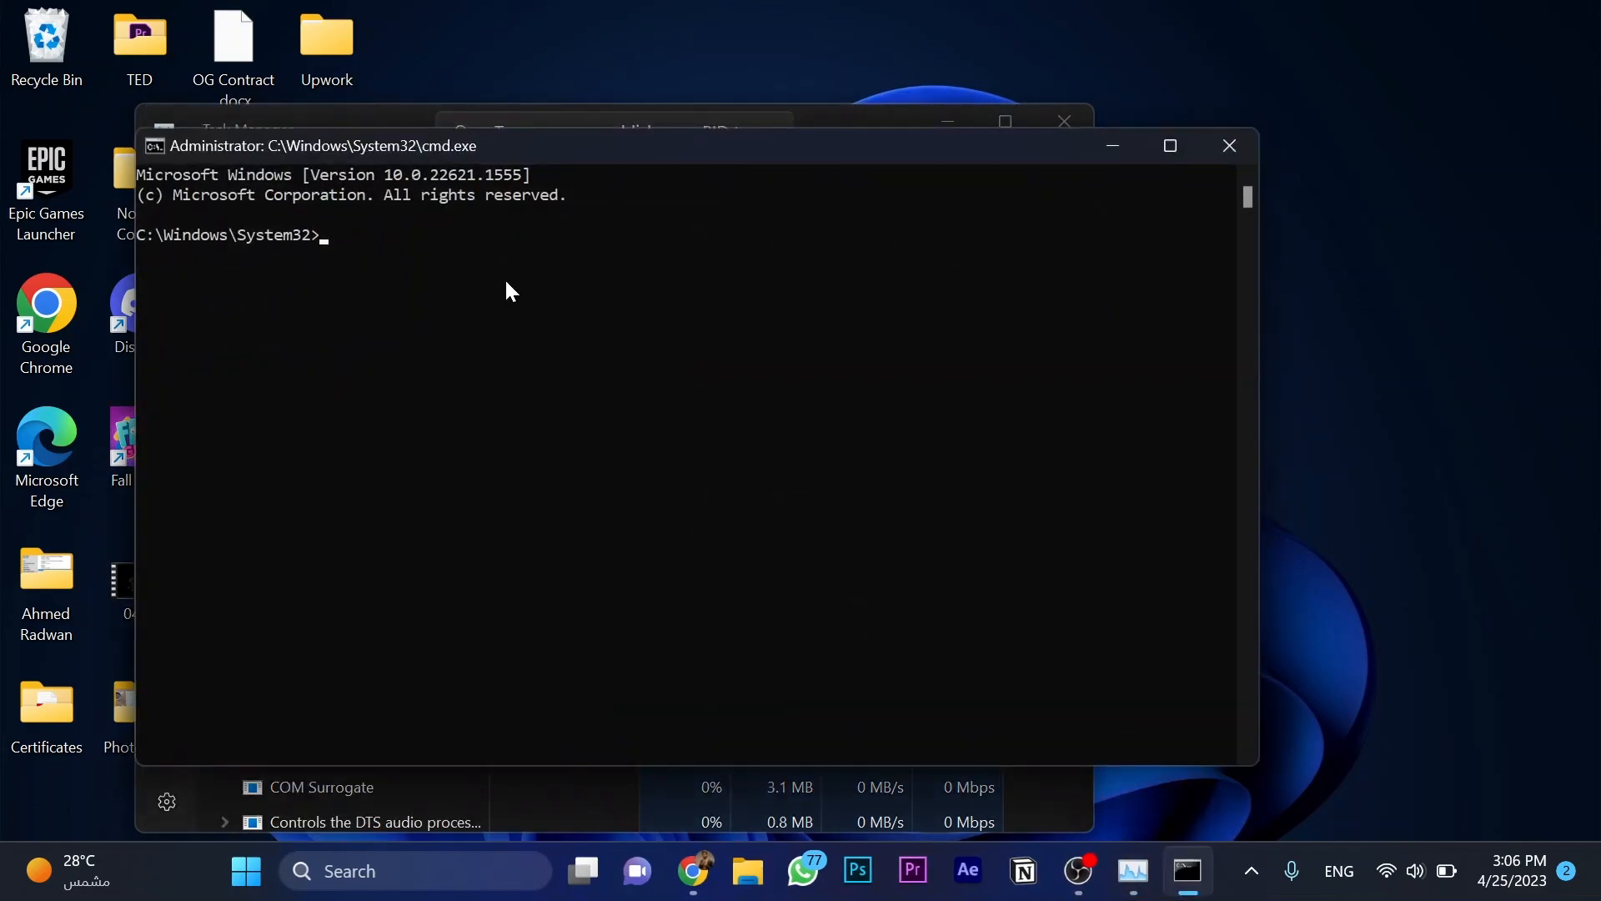
Step: Run gpupdate until the computer policy update completes successfully, then exit the prompt
{"action": "type", "text": "gpup"}
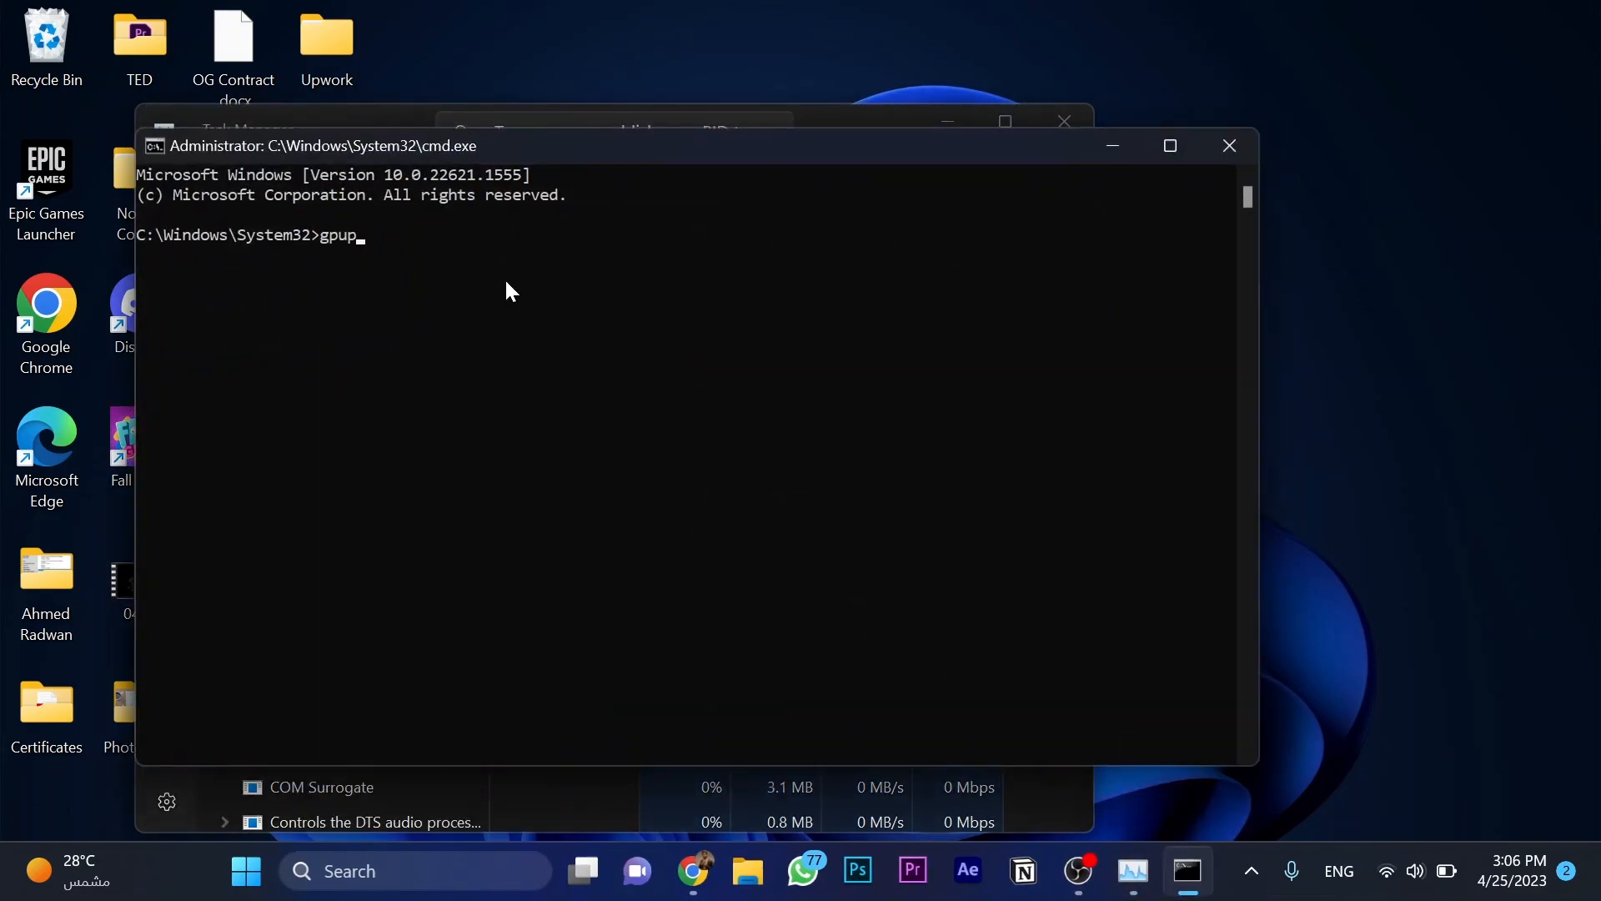
{"action": "key", "text": "Return"}
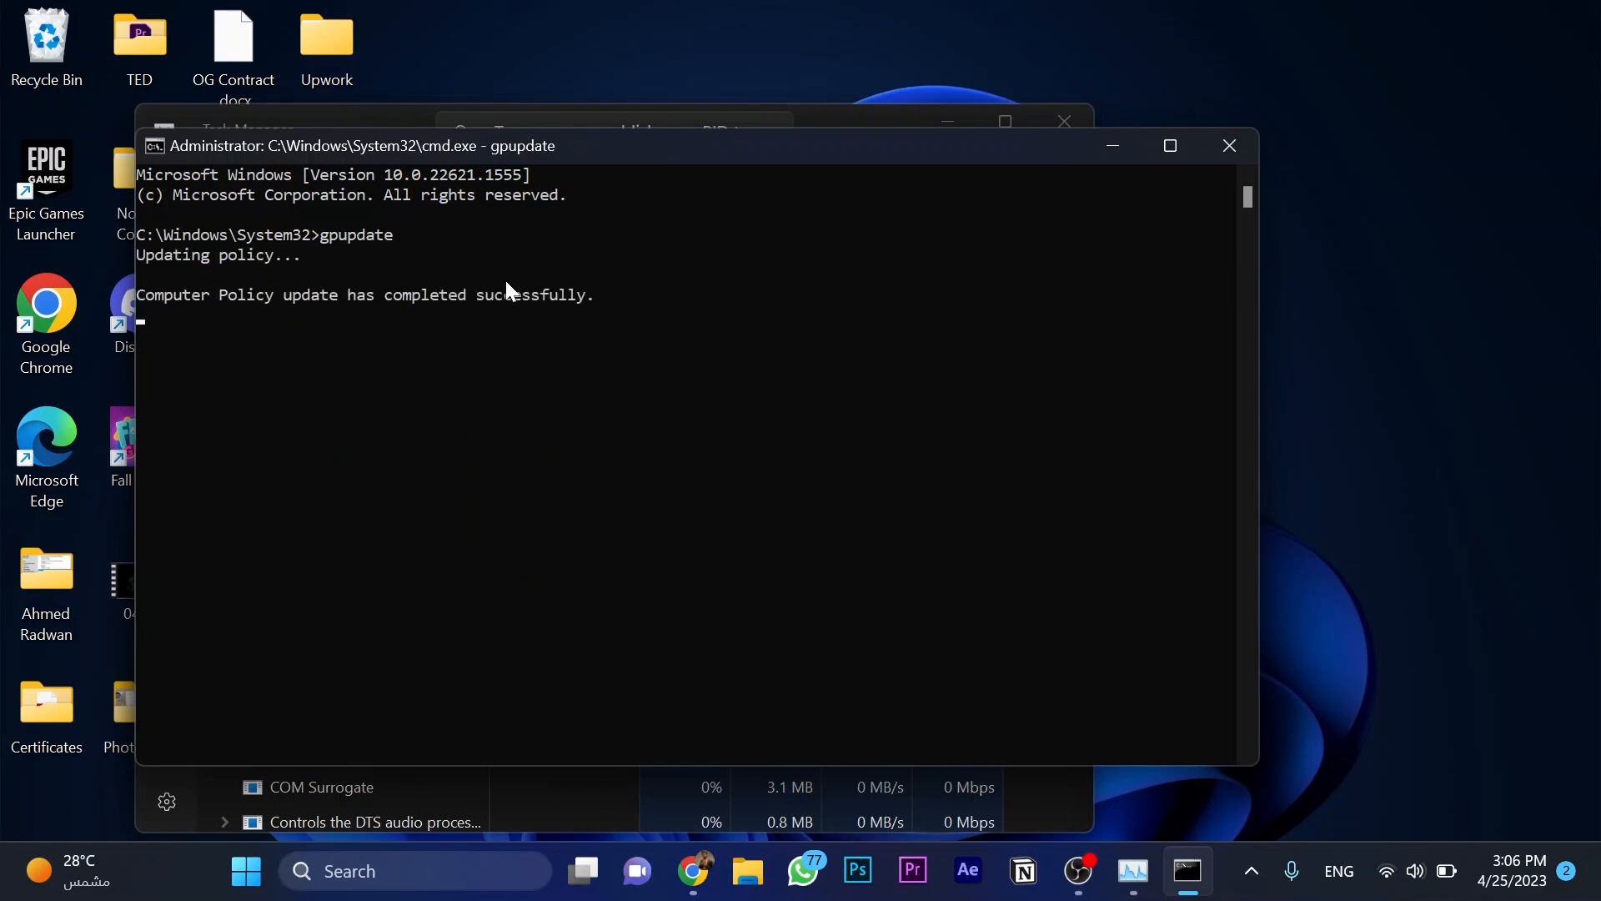
{"action": "type", "text": "ex"}
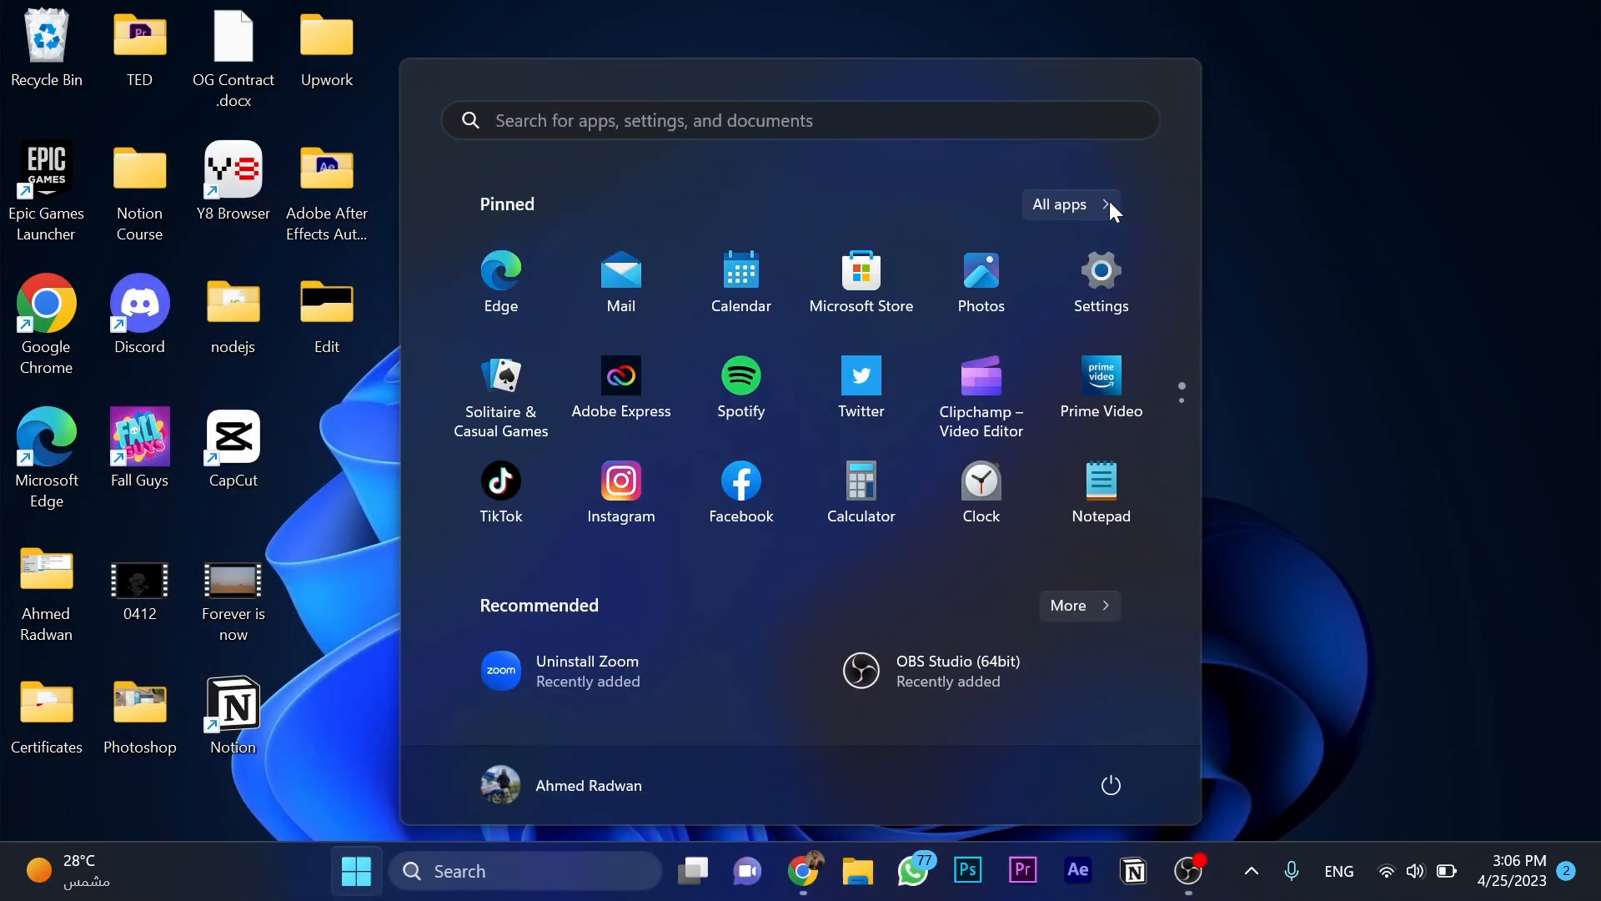
Step: Search Start for 'services' and launch the Services console
{"action": "type", "text": "services"}
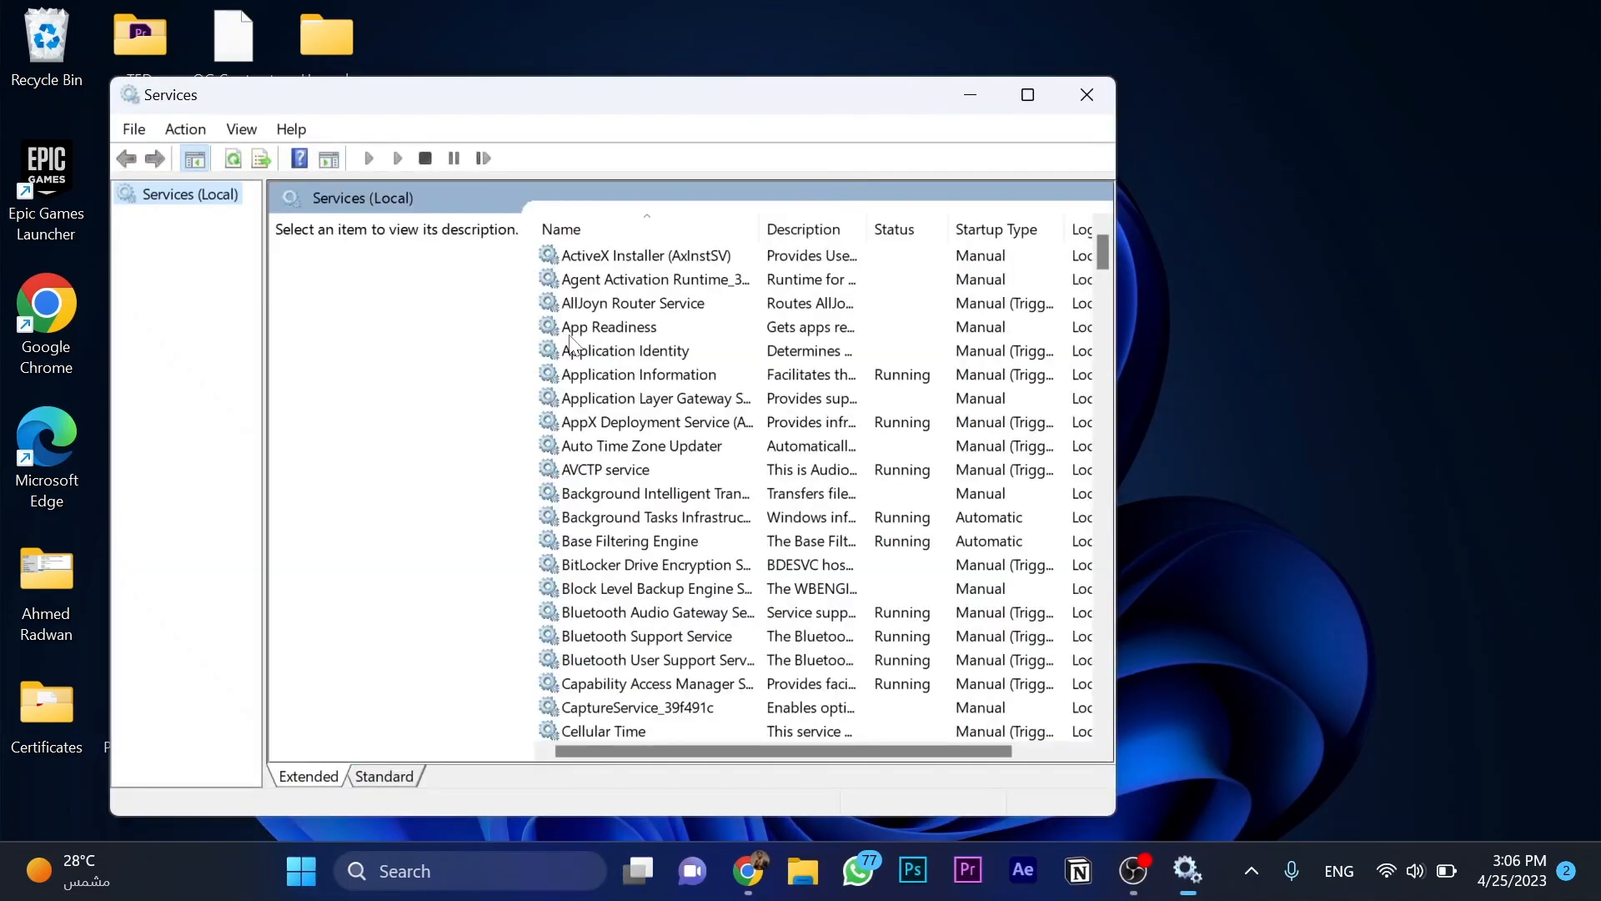
{"action": "mouse_move", "coordinate": [652, 501]}
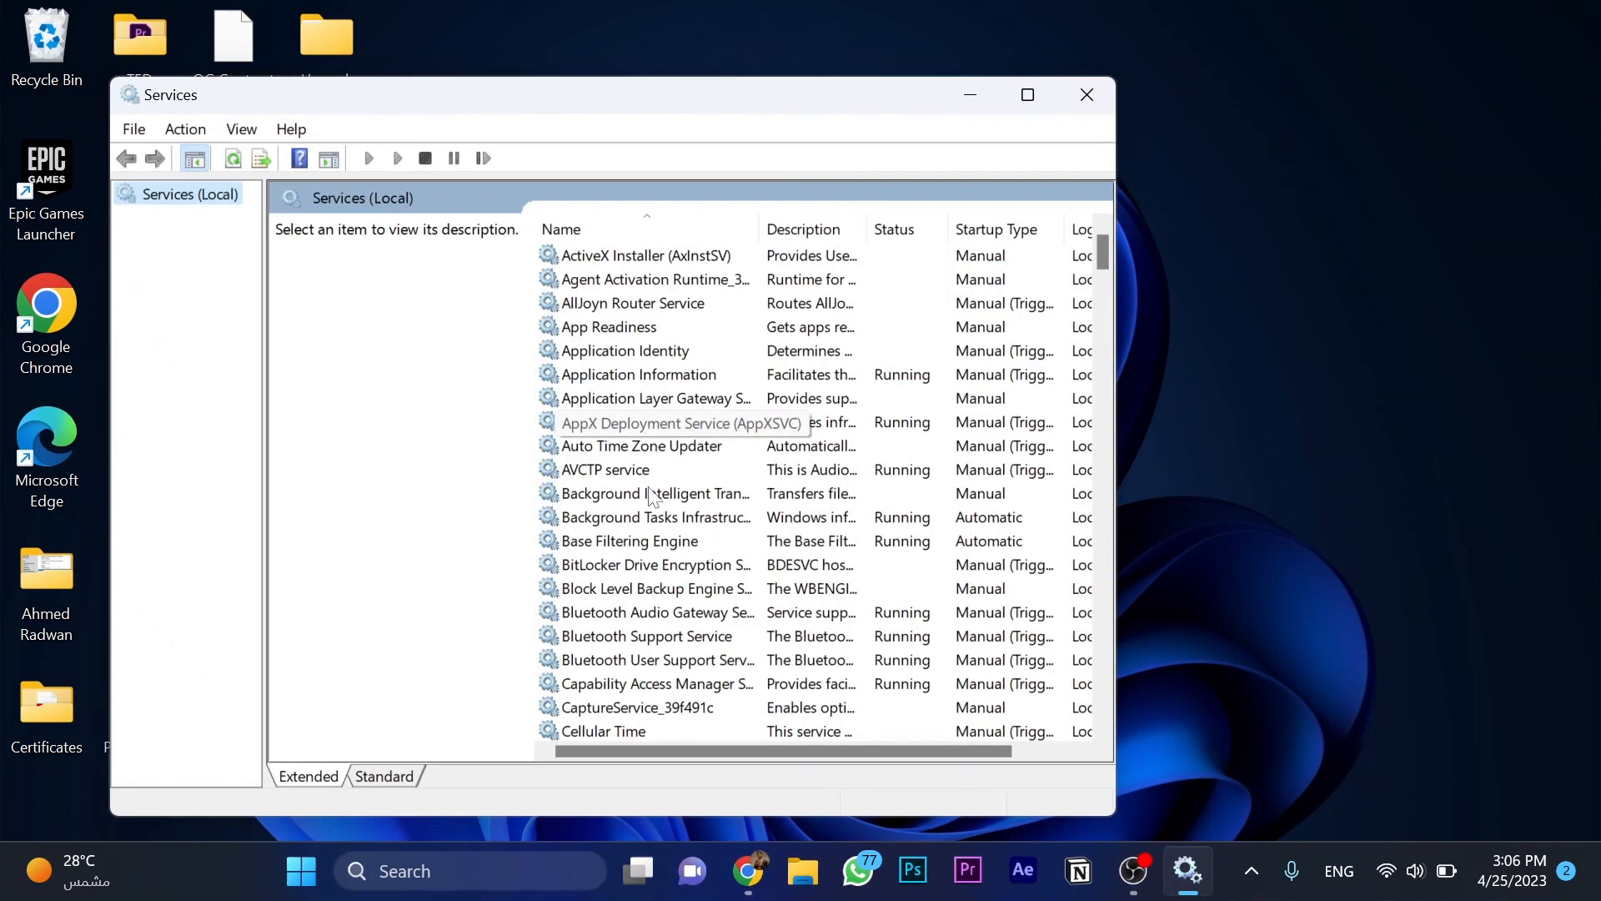
{"action": "mouse_move", "coordinate": [732, 621]}
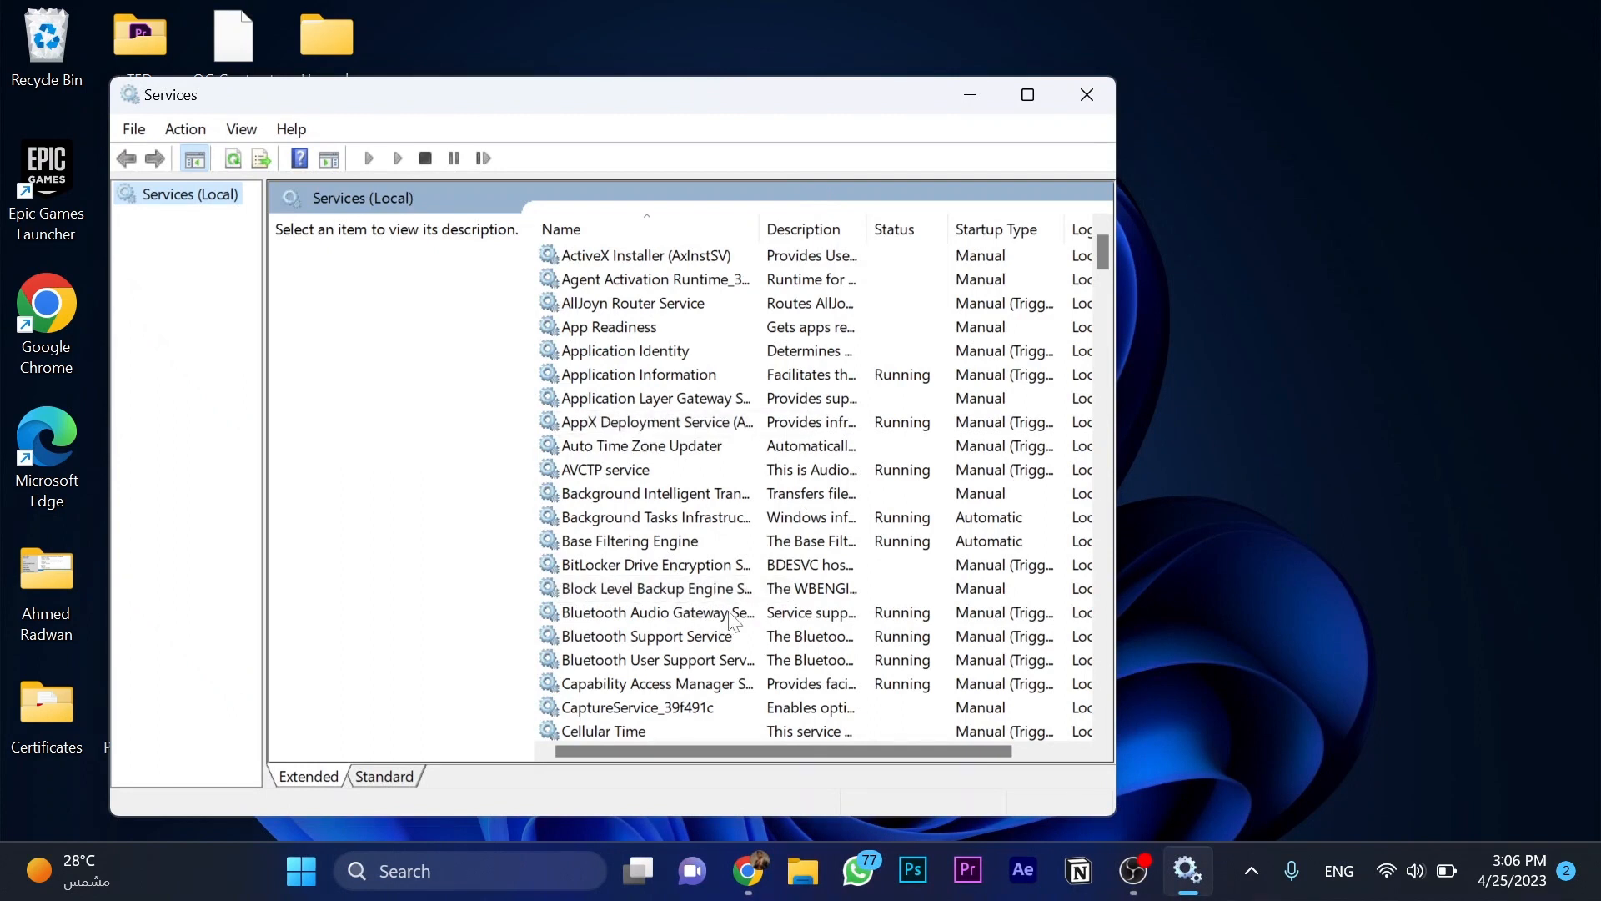
Step: Set Bluetooth Audio Gateway Service's startup type to Automatic in its Properties
{"action": "right_click", "coordinate": [654, 612]}
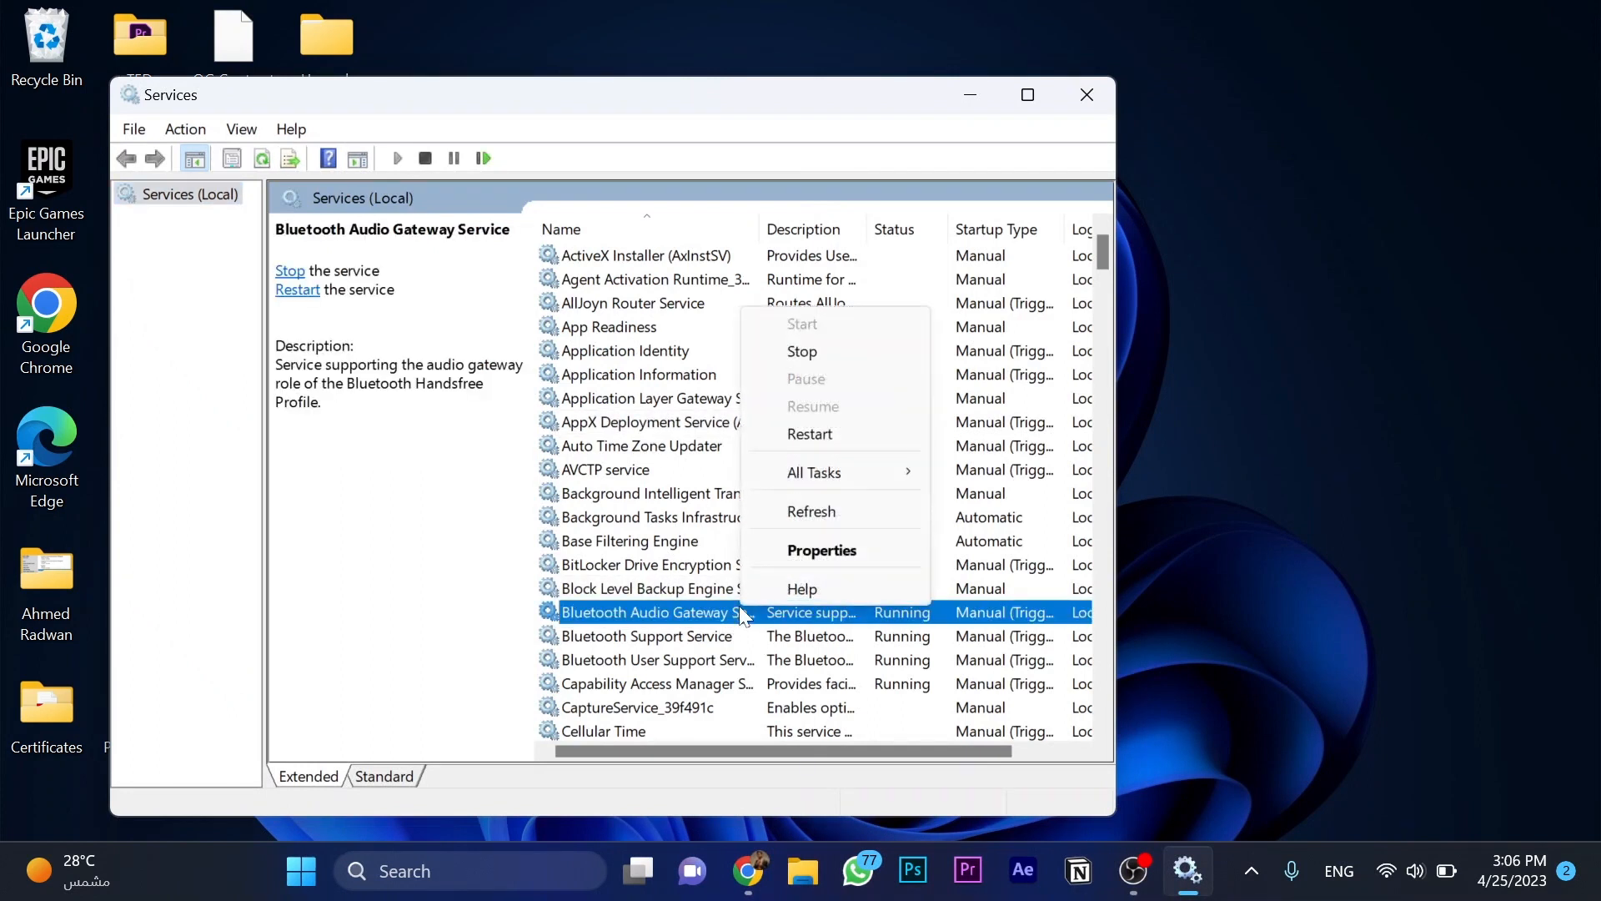
{"action": "left_click", "coordinate": [821, 549]}
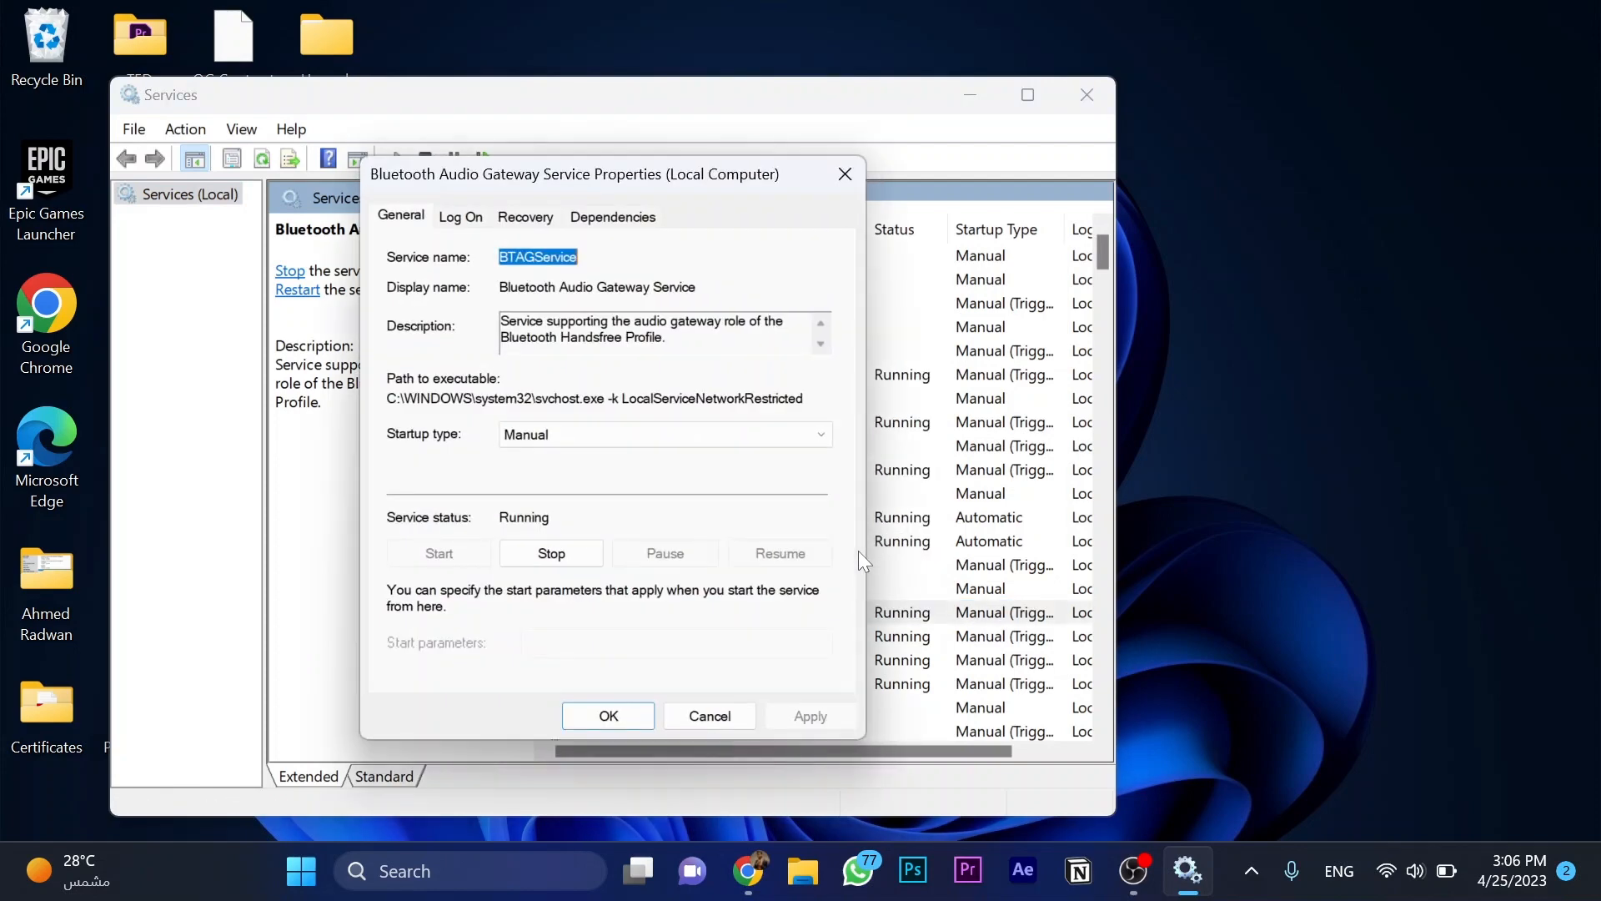
{"action": "mouse_move", "coordinate": [470, 460]}
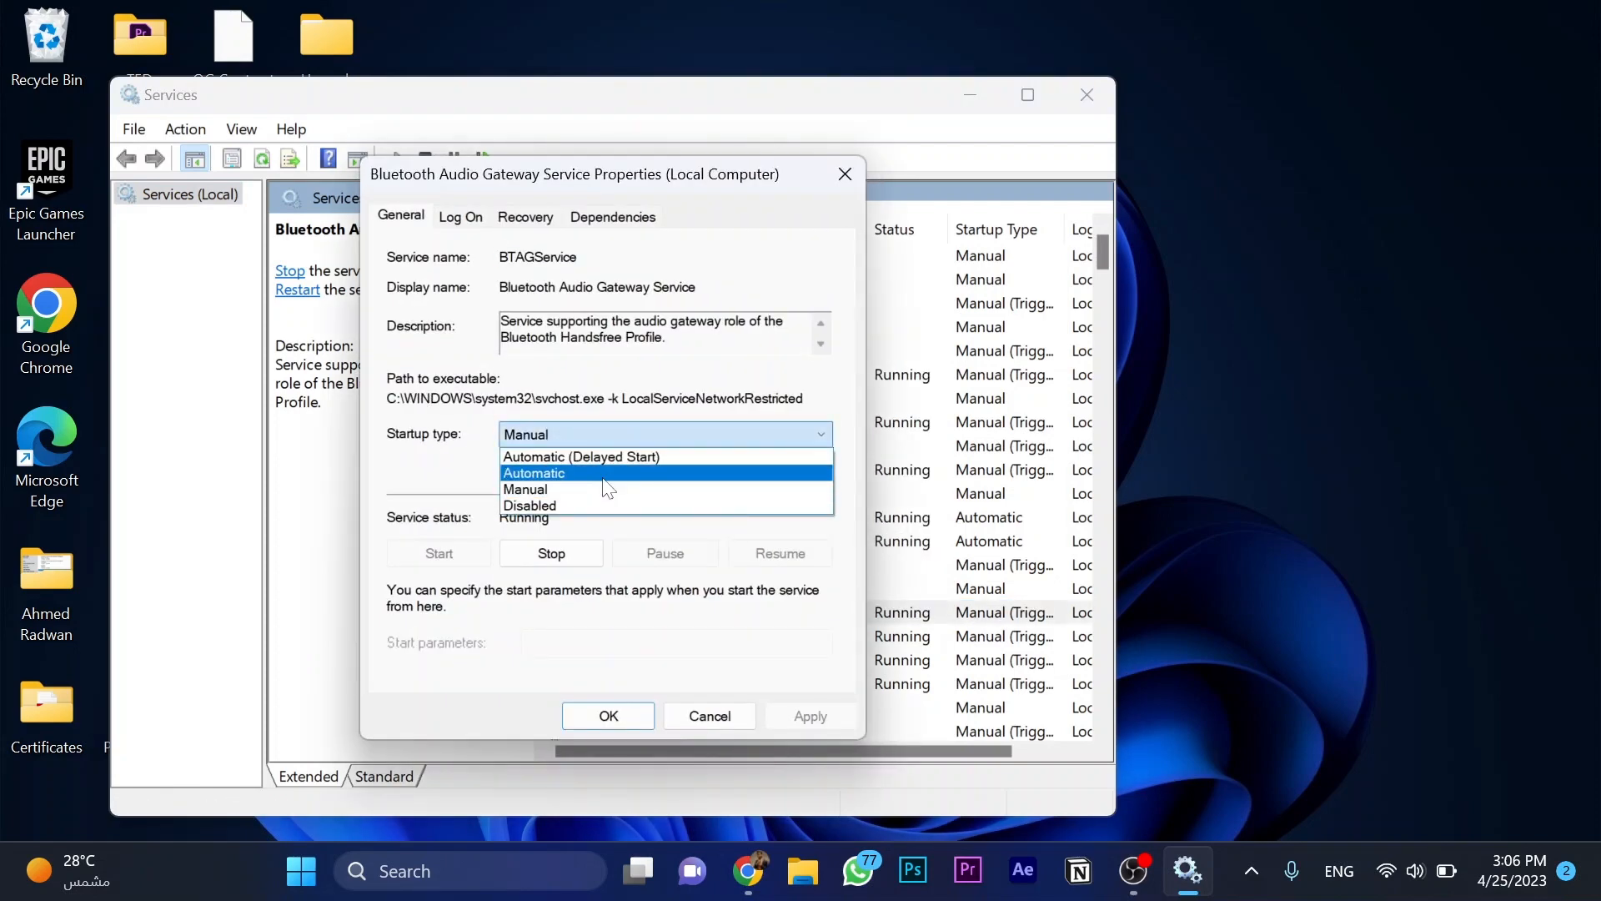
{"action": "left_click", "coordinate": [534, 472]}
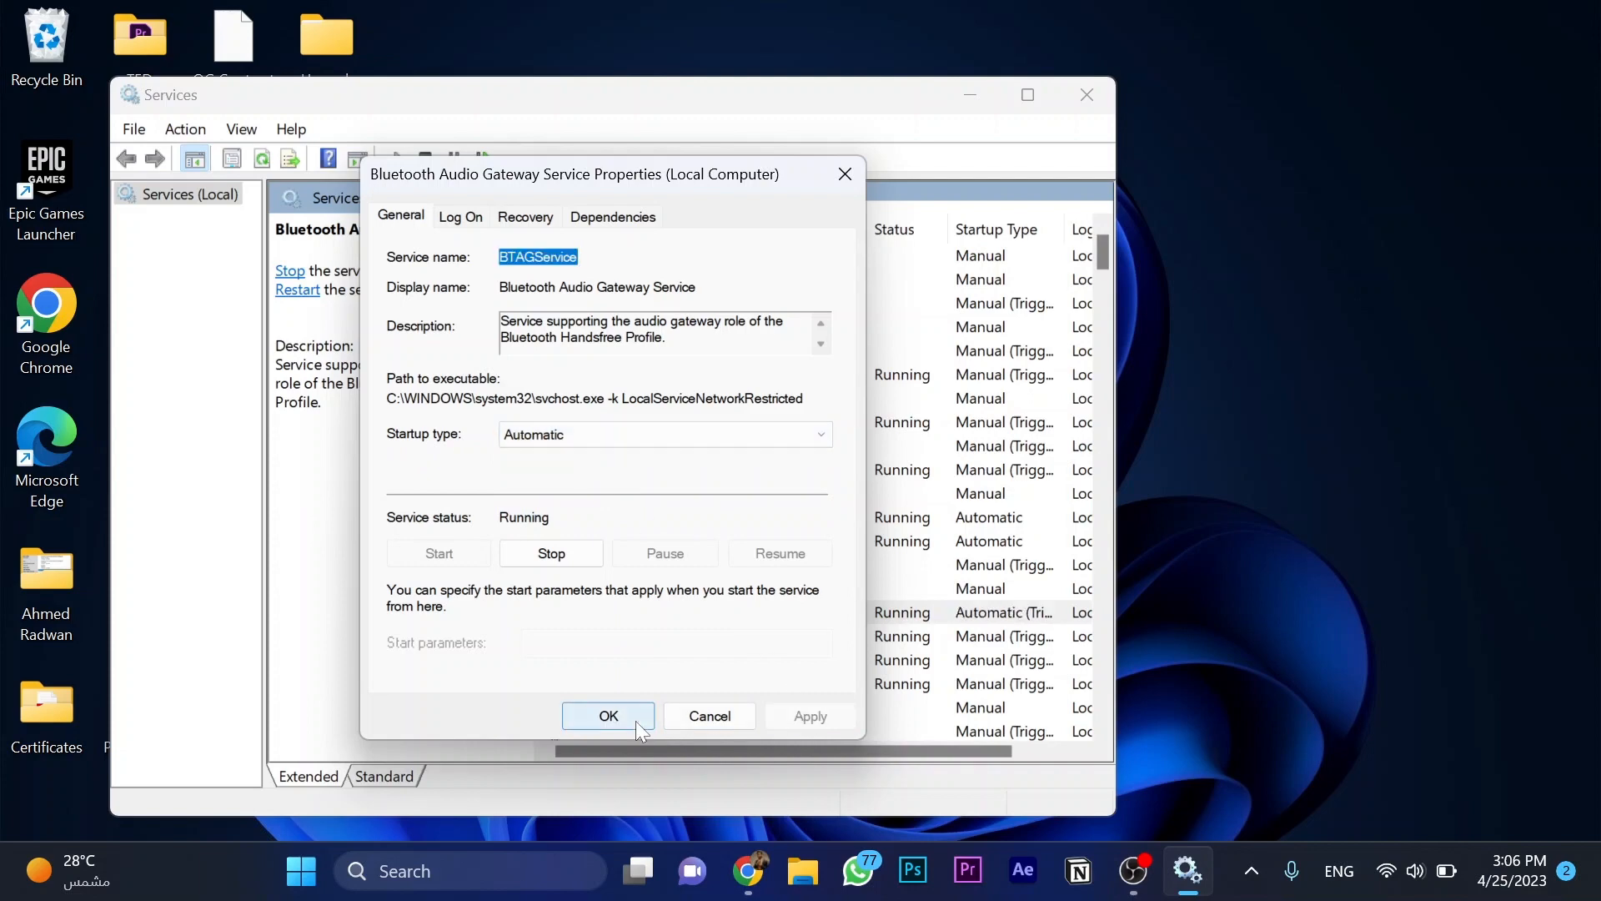
{"action": "left_click", "coordinate": [607, 715]}
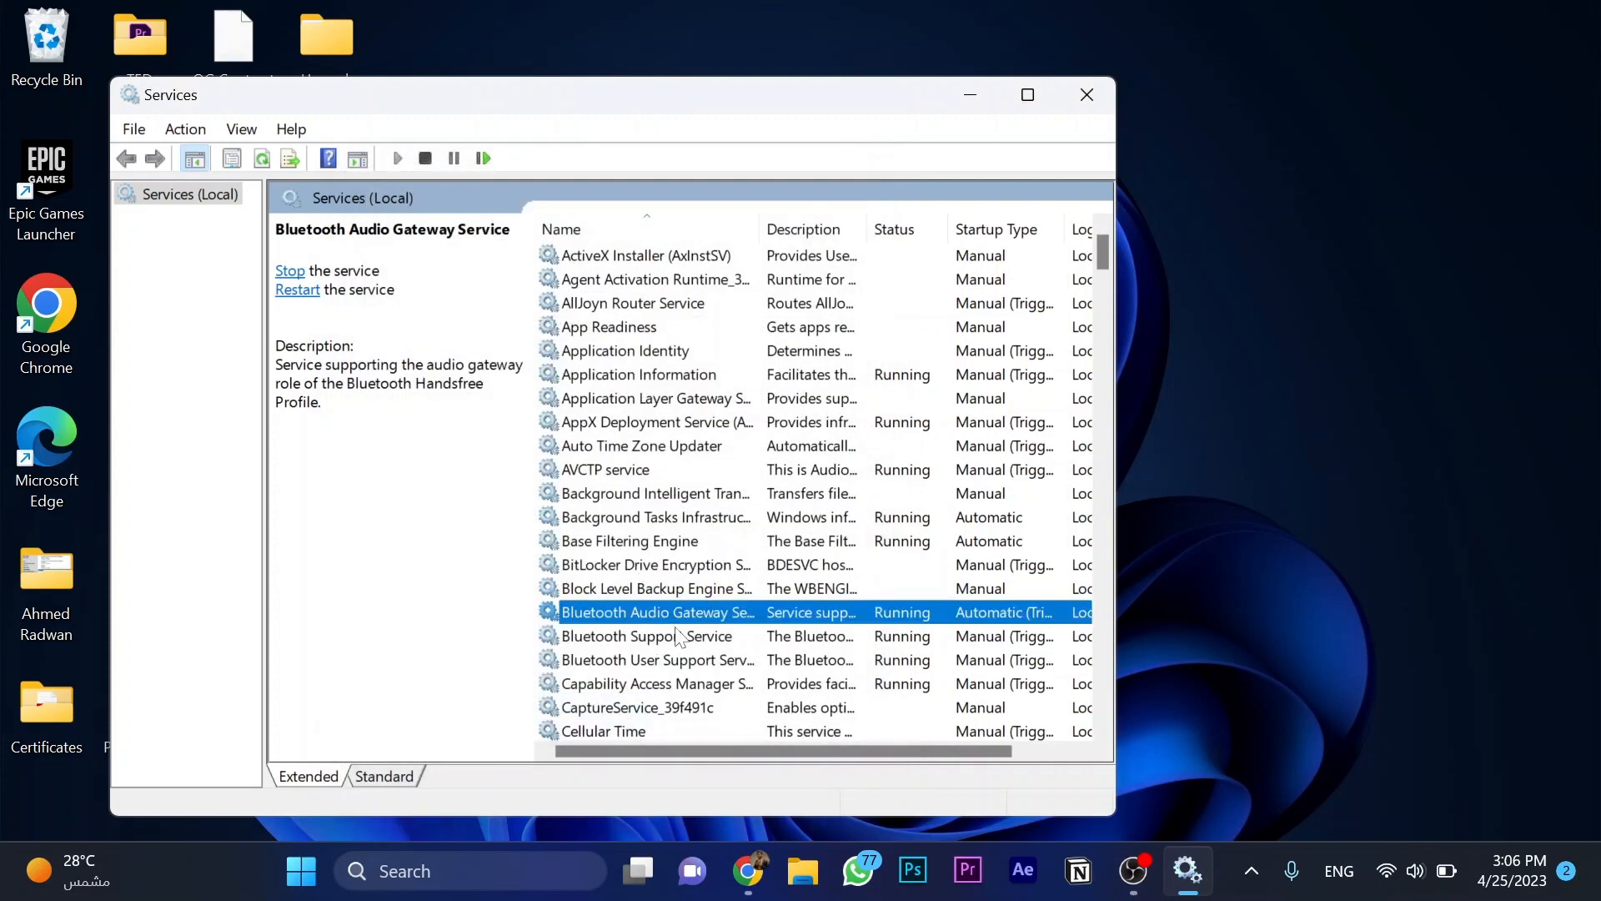
Step: Set Bluetooth Support Service's startup type to Automatic in its Properties
{"action": "left_click", "coordinate": [646, 636]}
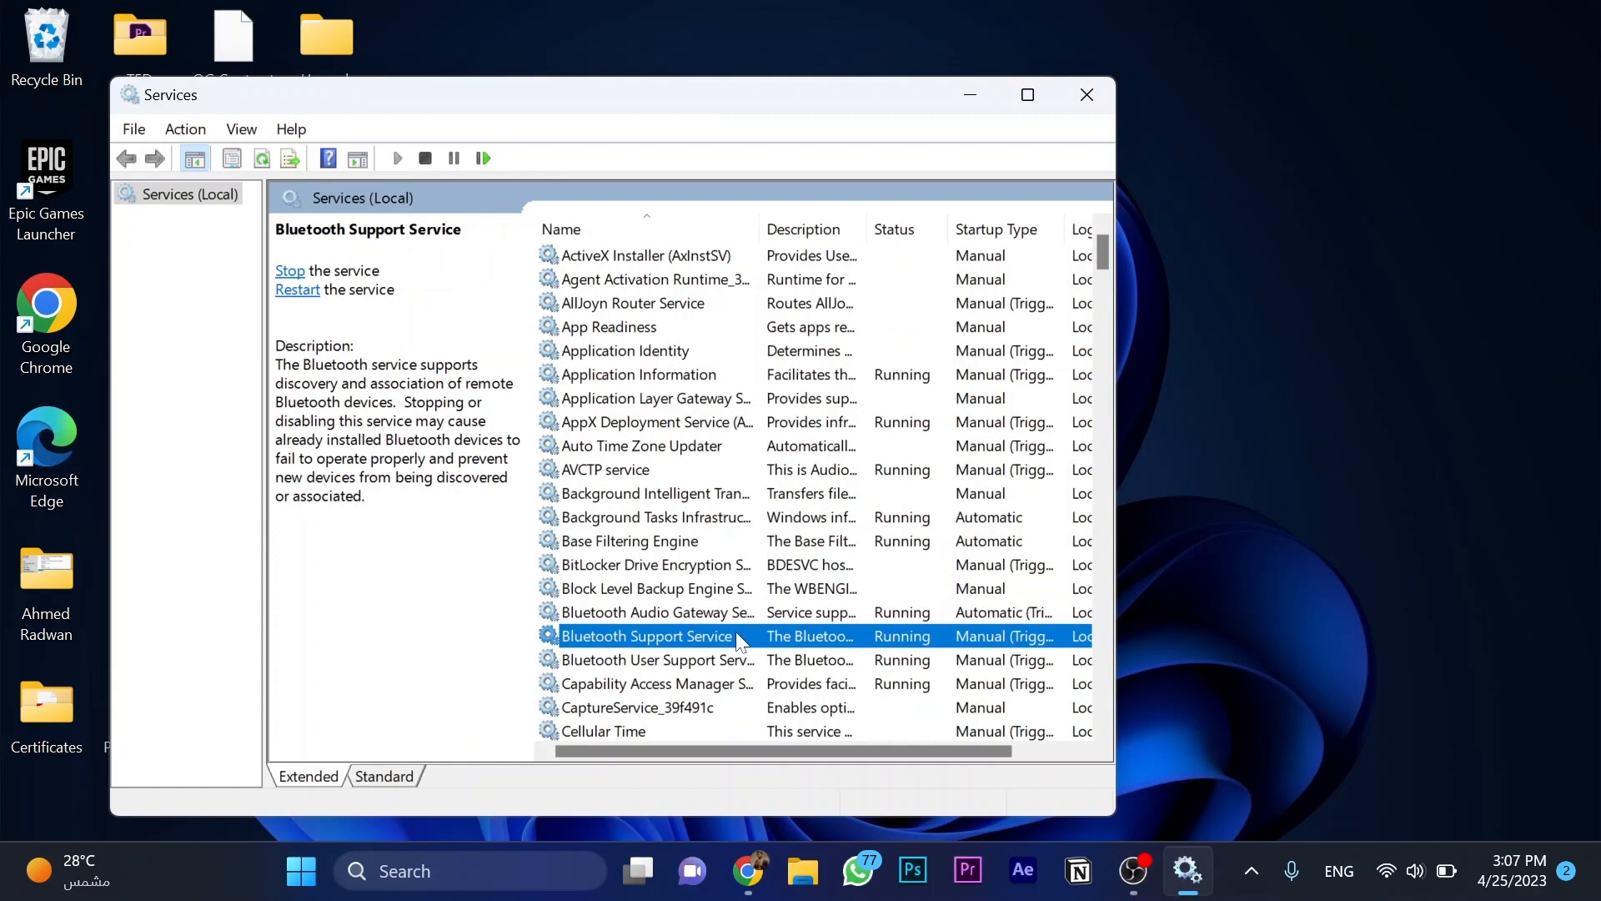
{"action": "double_click", "coordinate": [645, 635]}
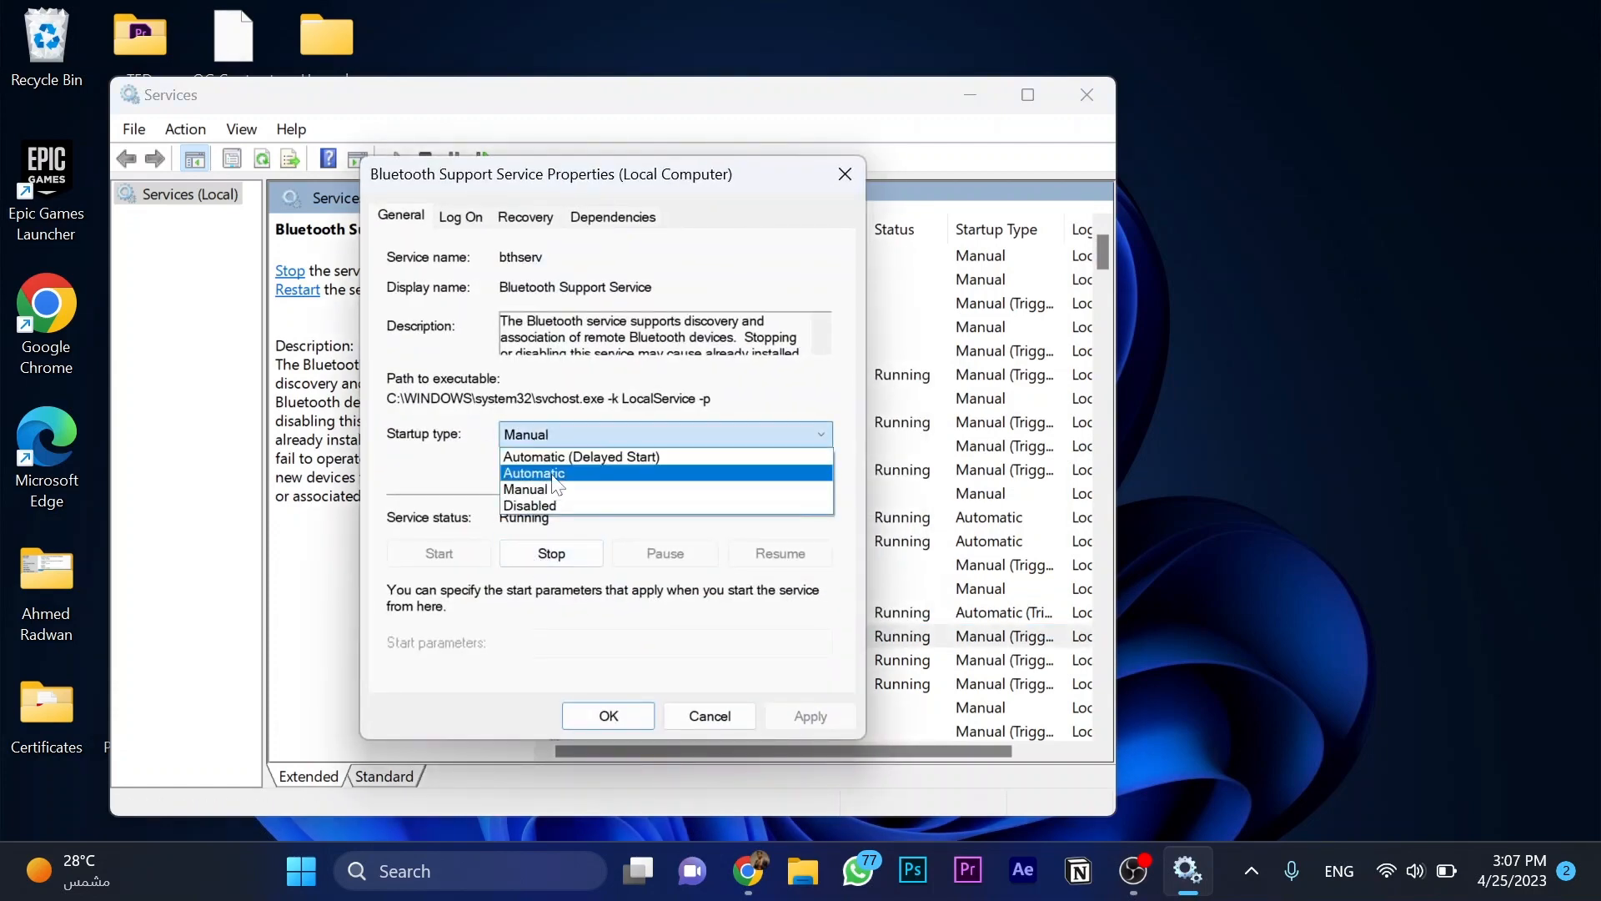
{"action": "left_click", "coordinate": [533, 472]}
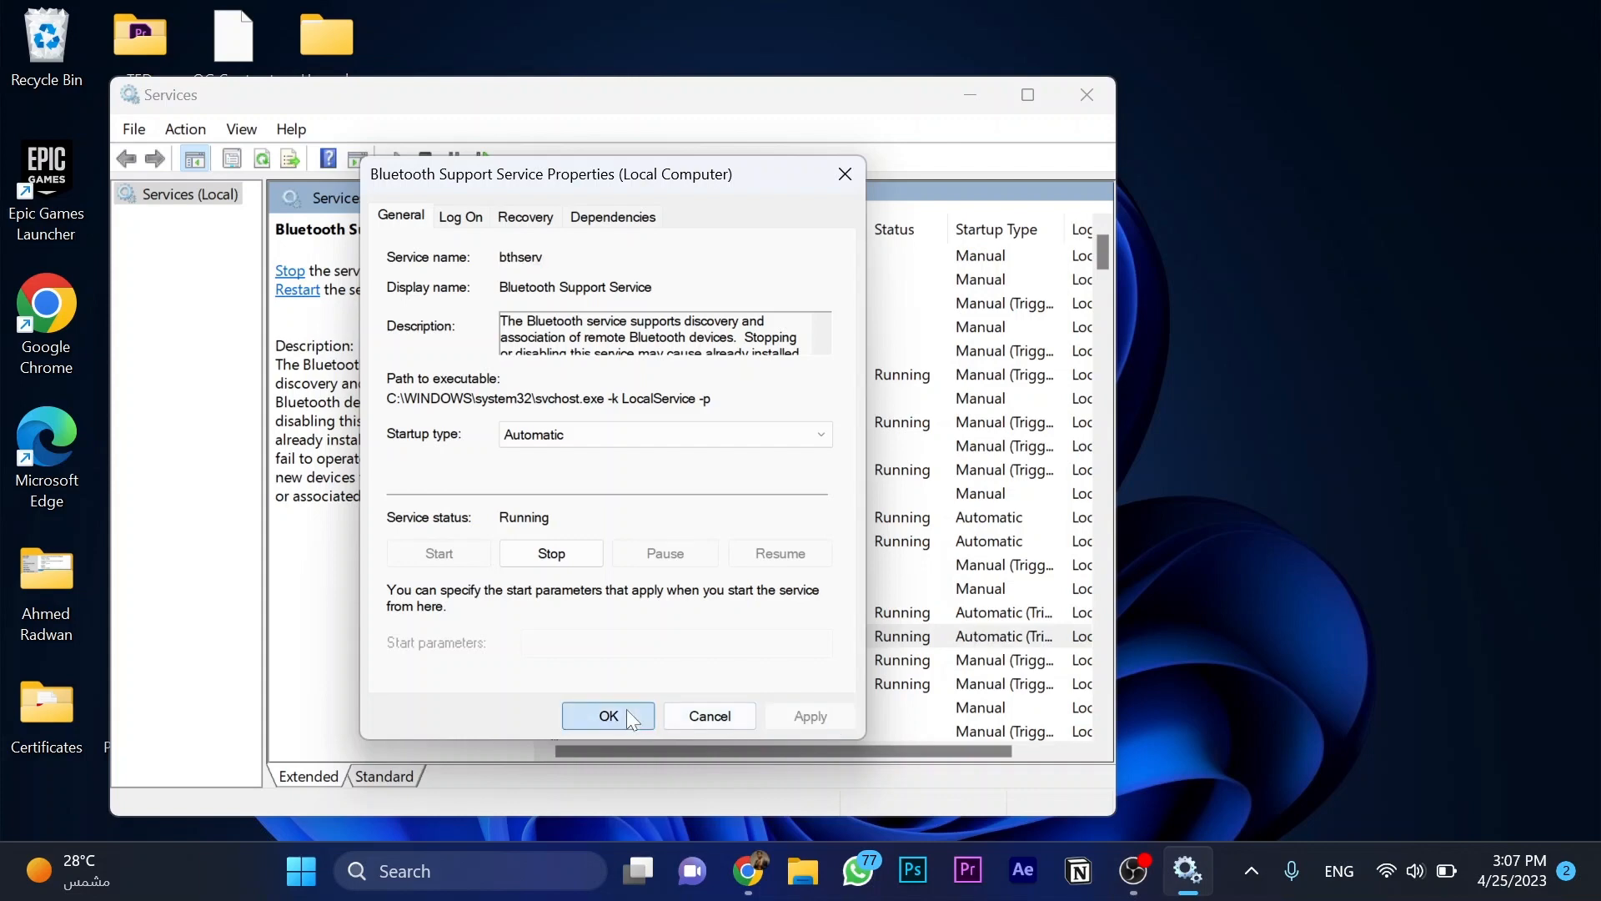
{"action": "left_click", "coordinate": [607, 716]}
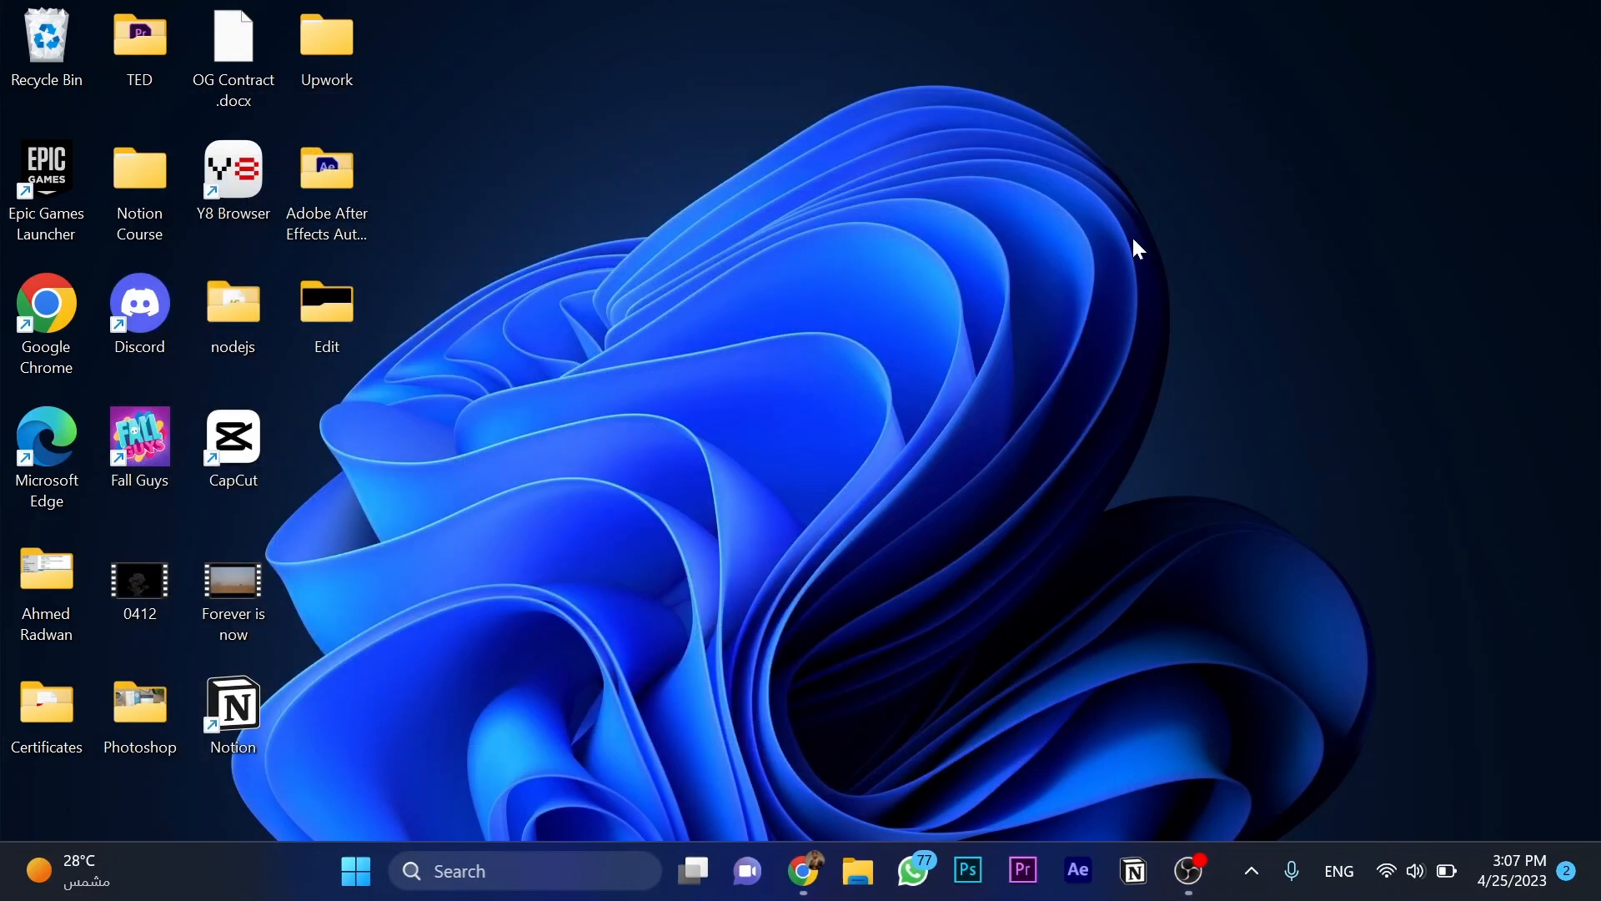
{"action": "mouse_move", "coordinate": [1118, 343]}
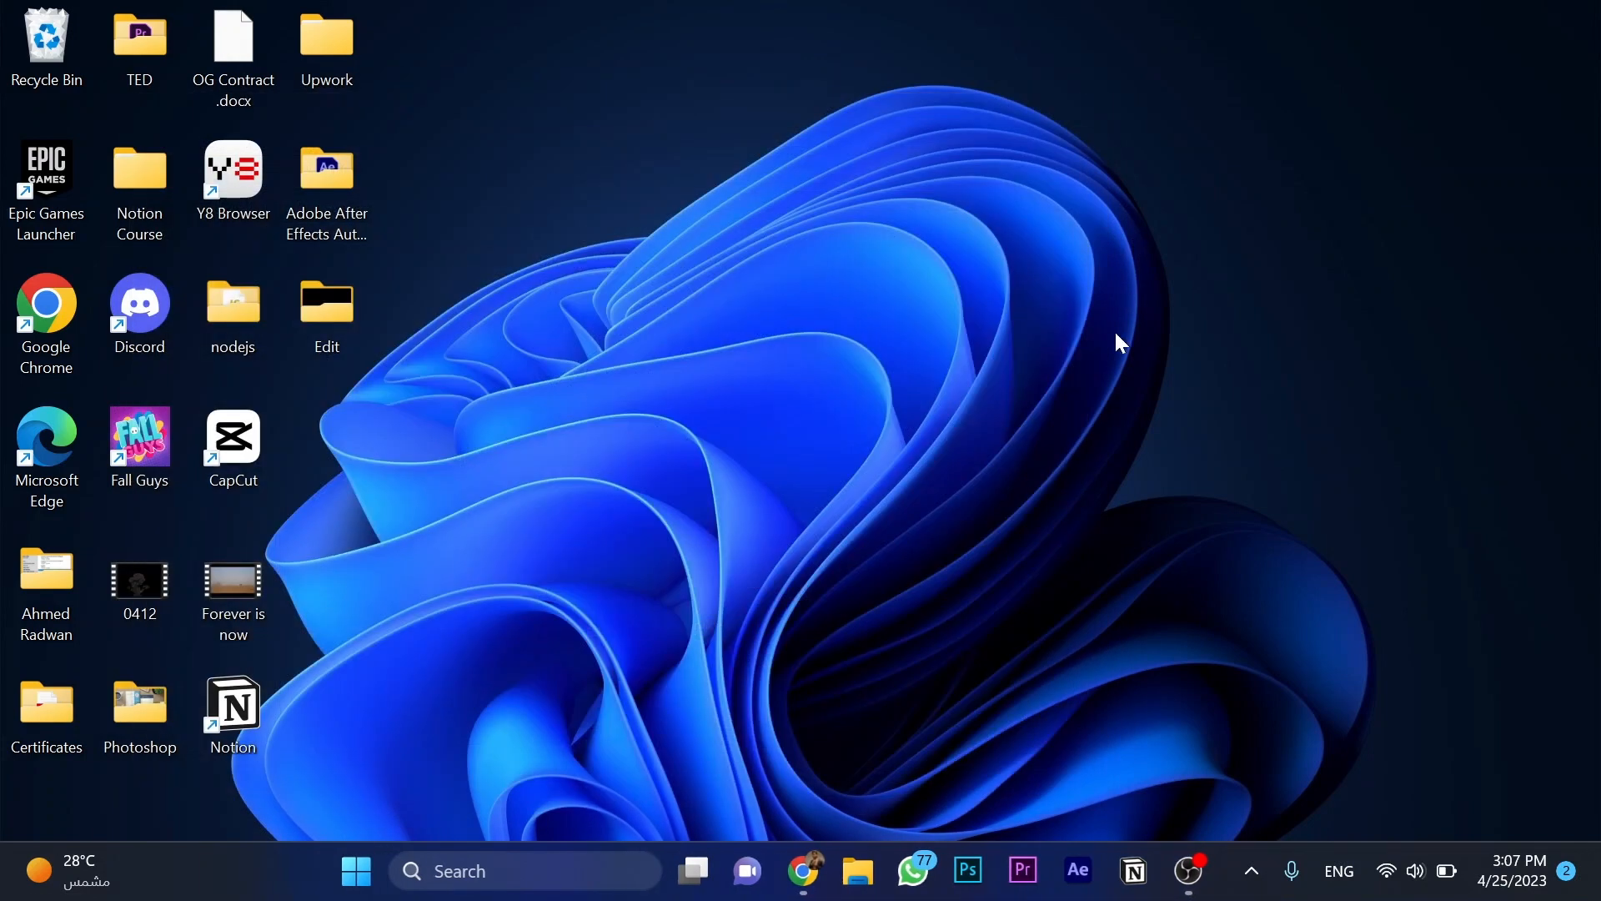